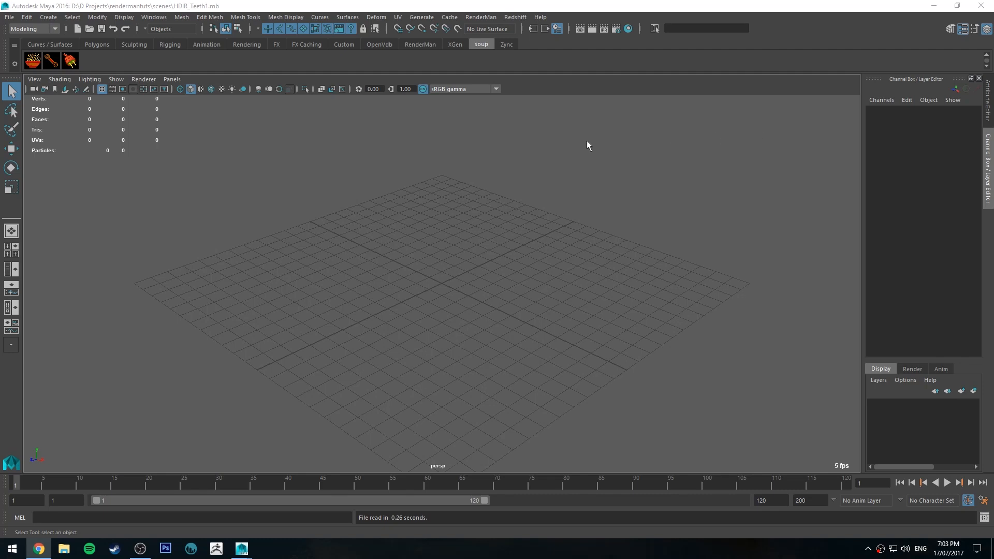
mouse_move(572, 296)
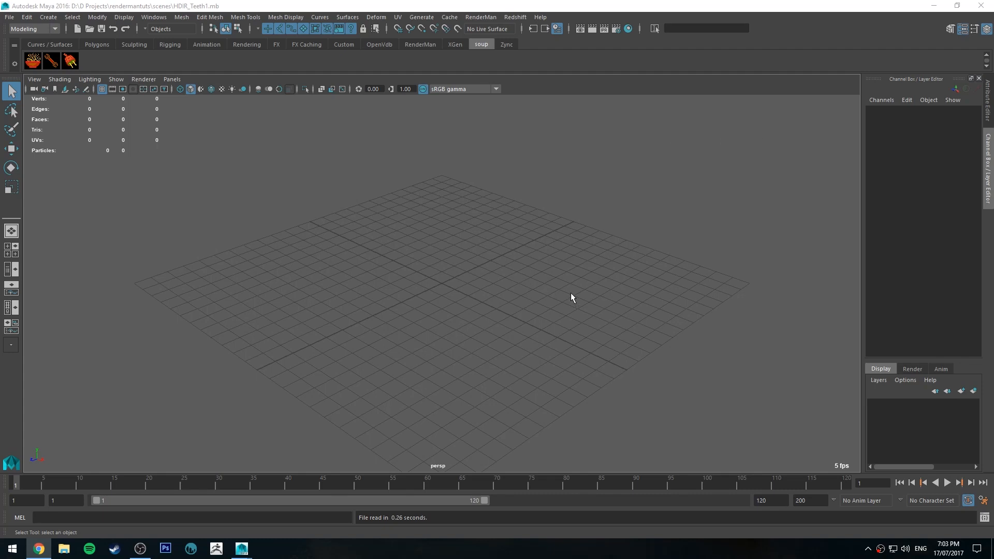
mouse_move(543, 295)
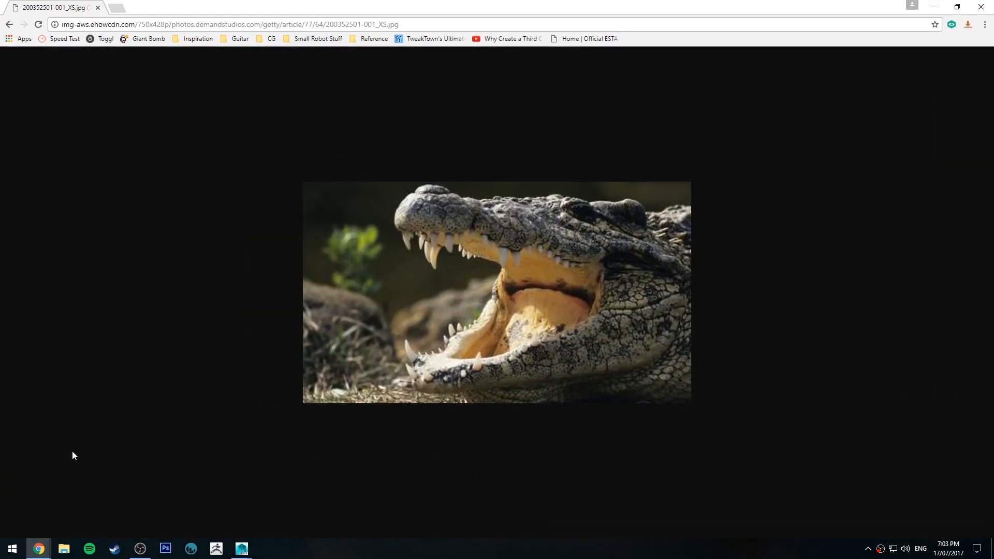
mouse_move(500, 241)
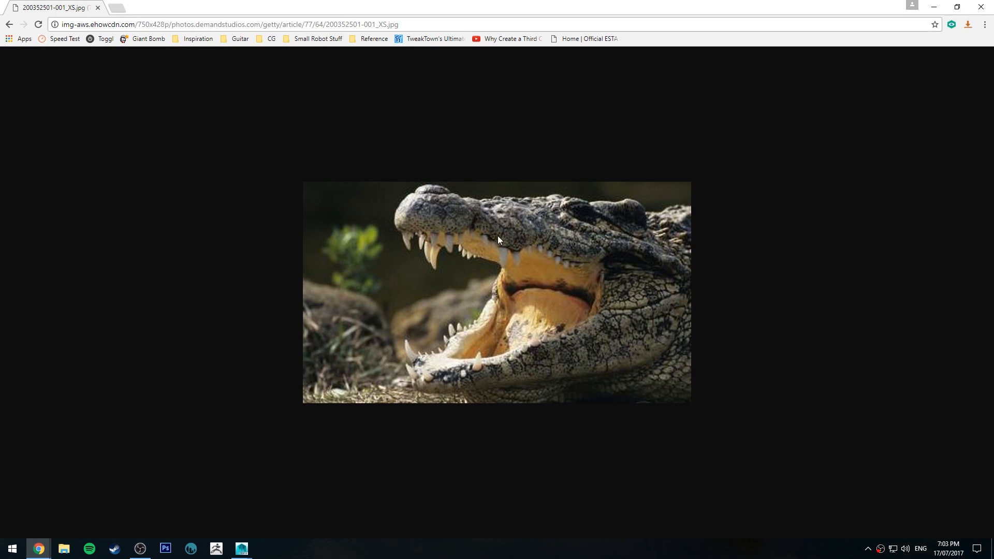
mouse_move(480, 164)
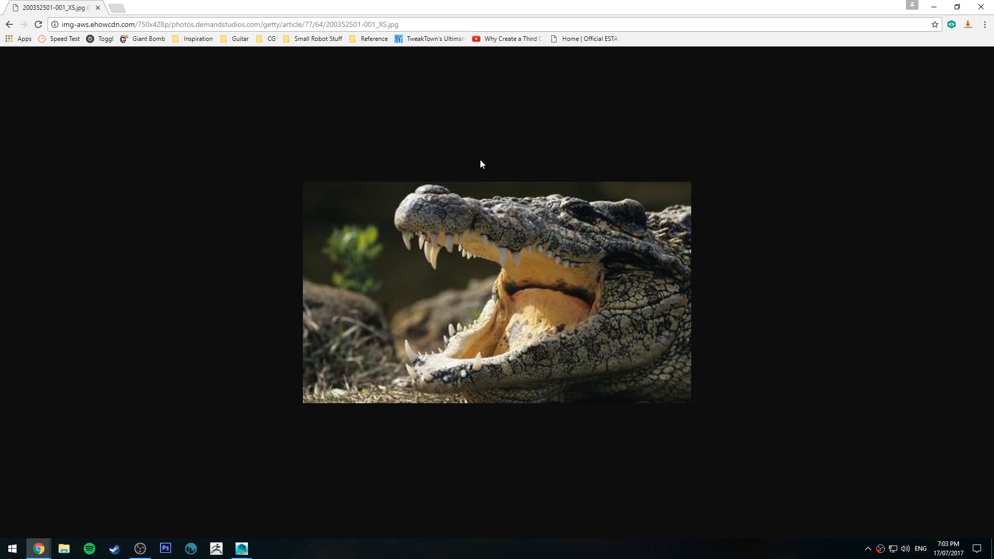
mouse_move(606, 291)
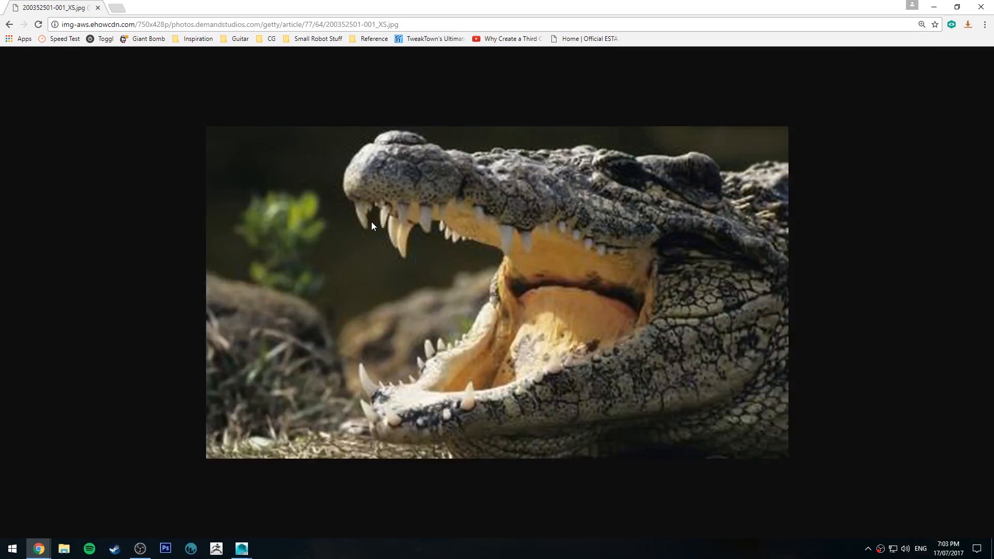
mouse_move(429, 215)
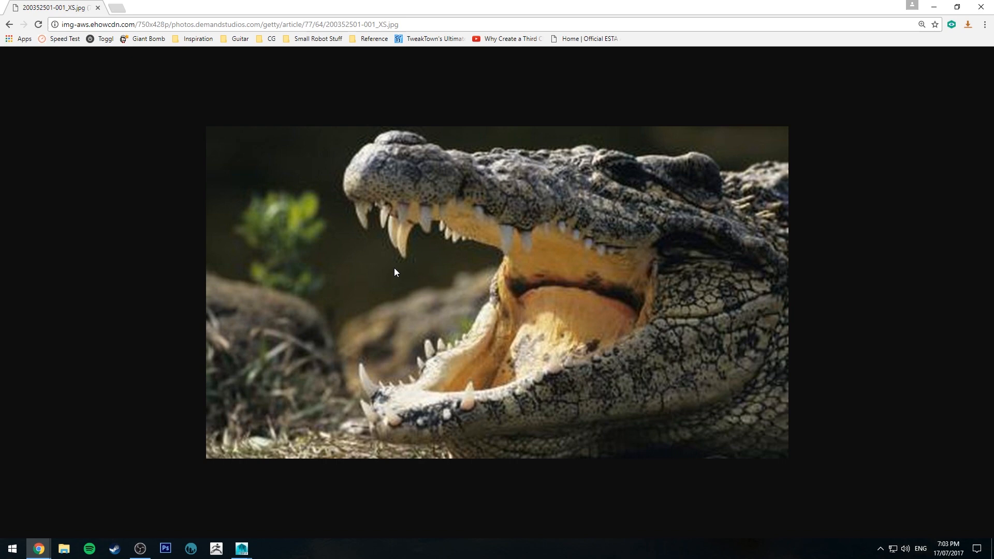
mouse_move(510, 232)
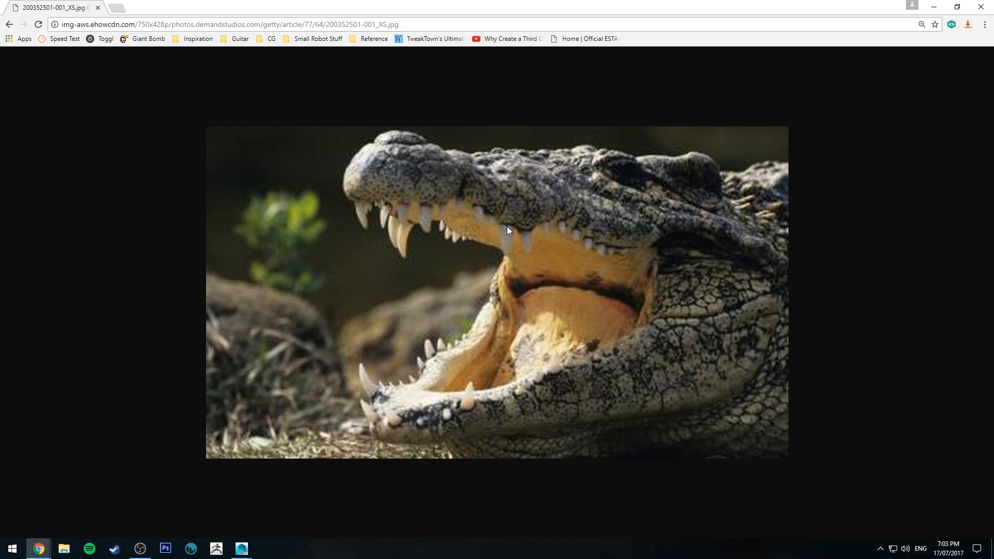
mouse_move(426, 209)
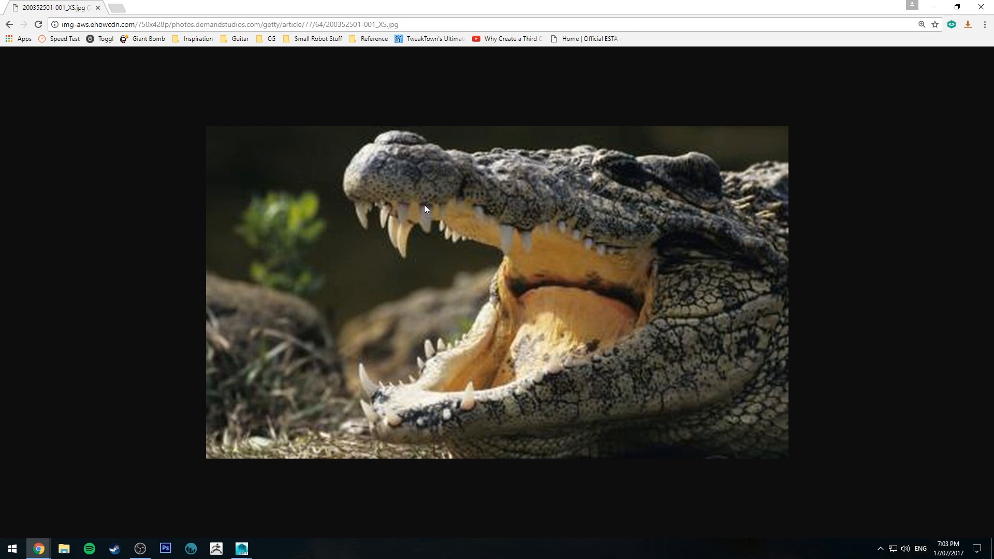
mouse_move(398, 246)
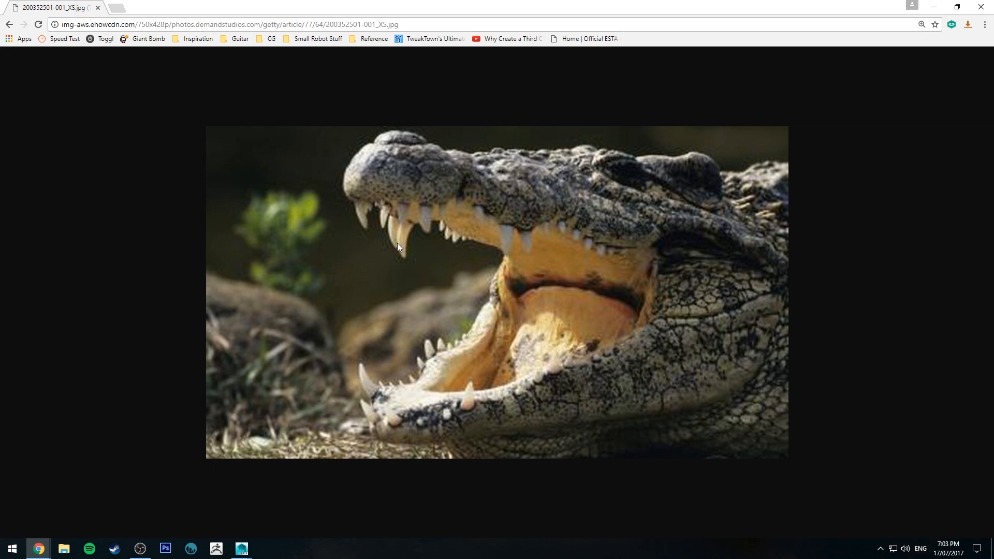
mouse_move(57, 9)
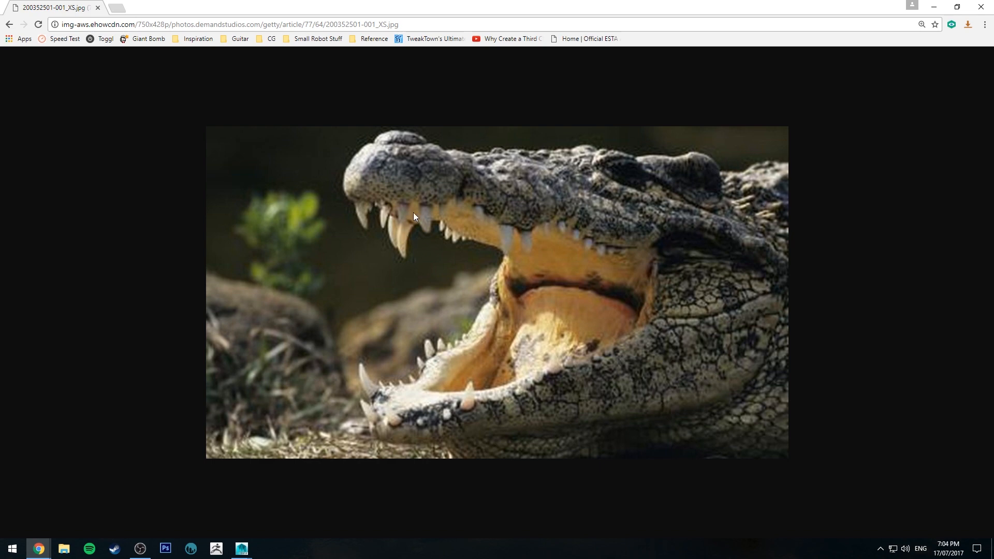
mouse_move(224, 70)
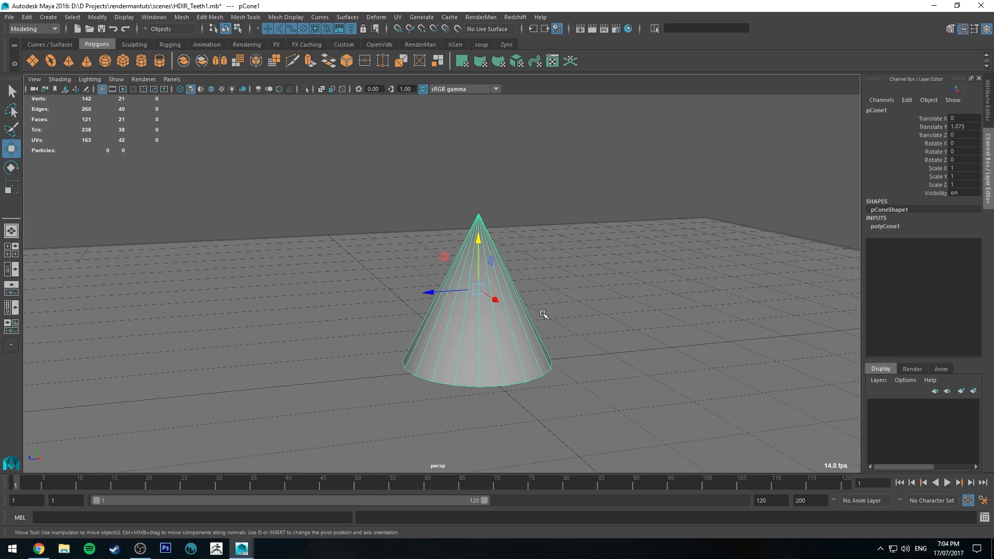
mouse_move(459, 273)
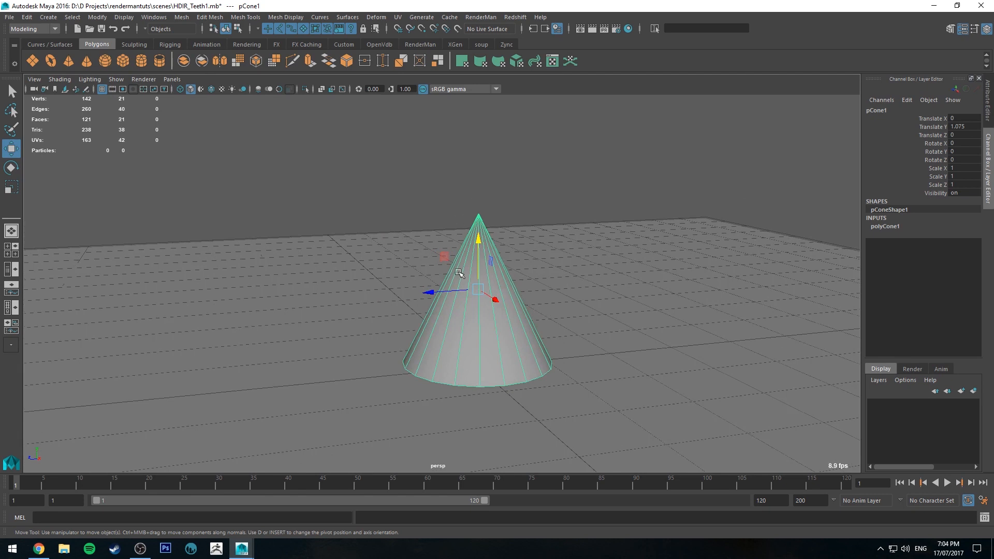
mouse_move(469, 216)
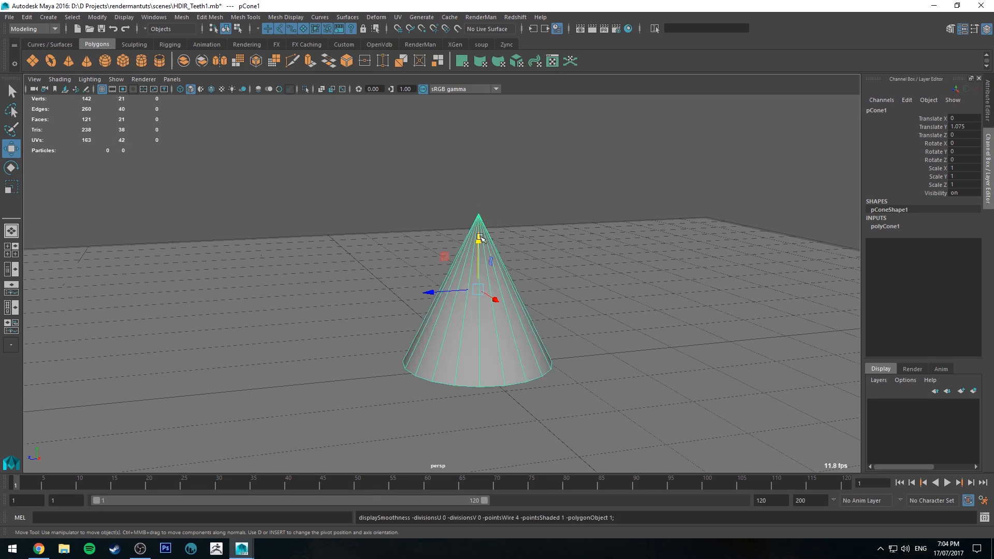
mouse_move(479, 338)
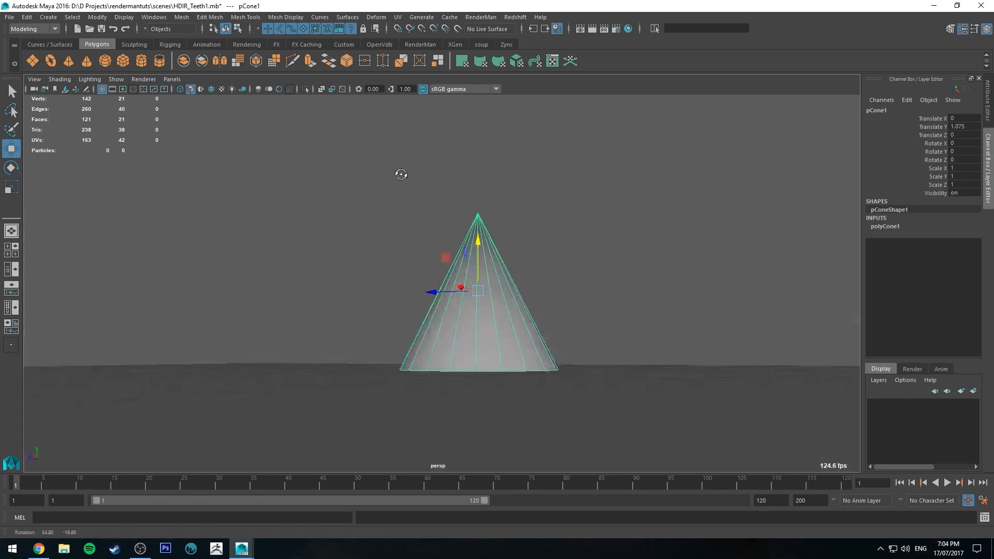
Orbit the view to see the new polygon cone side-on on the grid.
left_click_drag(401, 174, 460, 314)
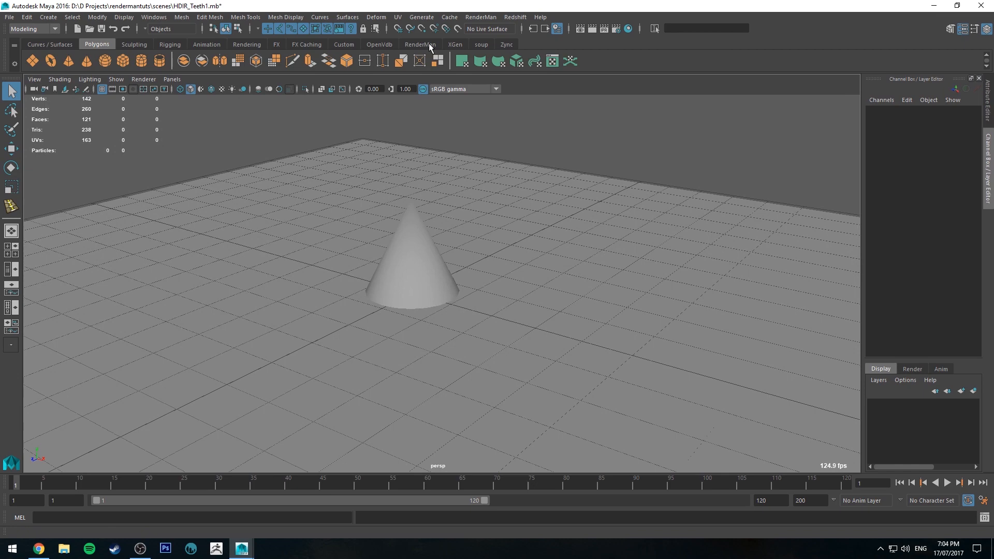
Show the RenderMan shelf to create the PxrSurface material PxrTooth.
left_click(420, 44)
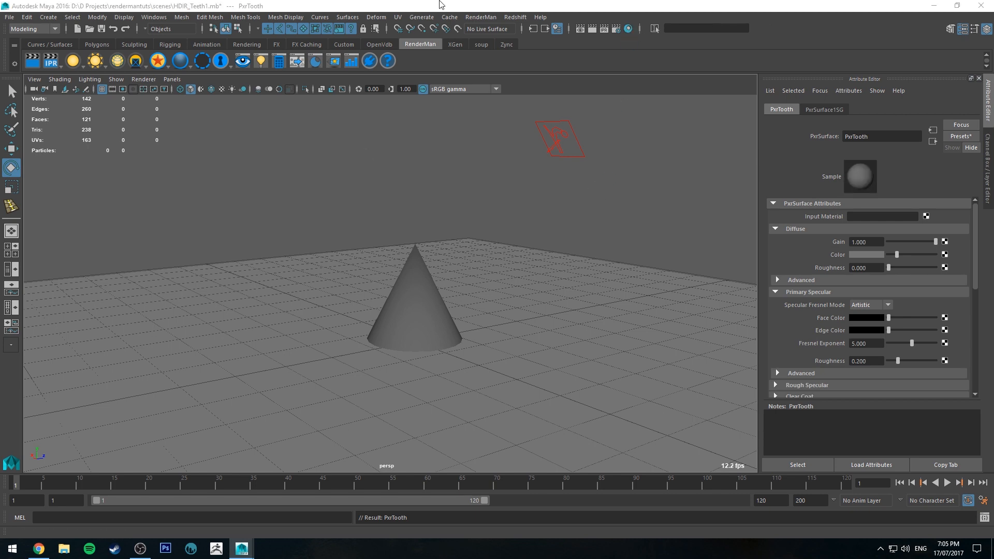
mouse_move(439, 318)
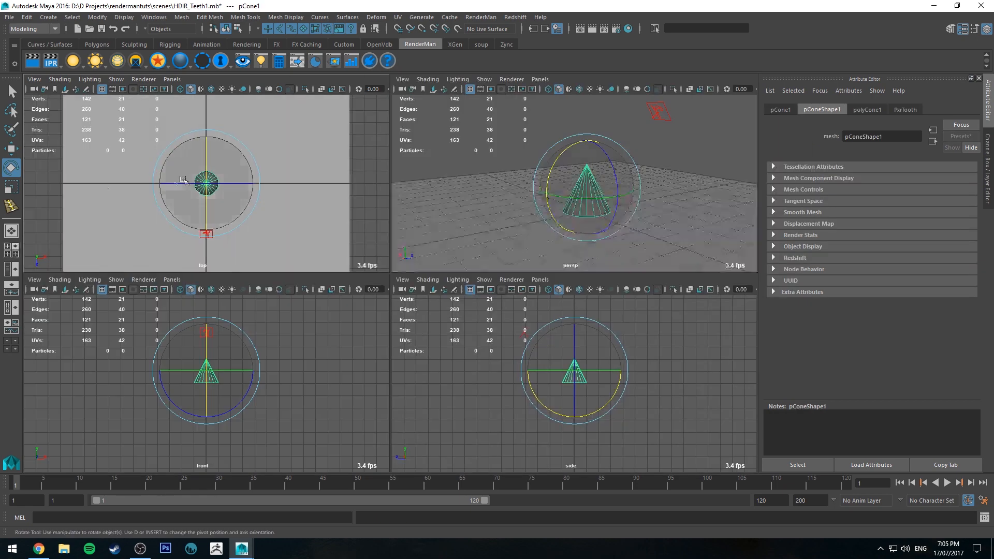
Switch to four panes with a UV Editor and select the cone to show its UVs.
left_click(172, 79)
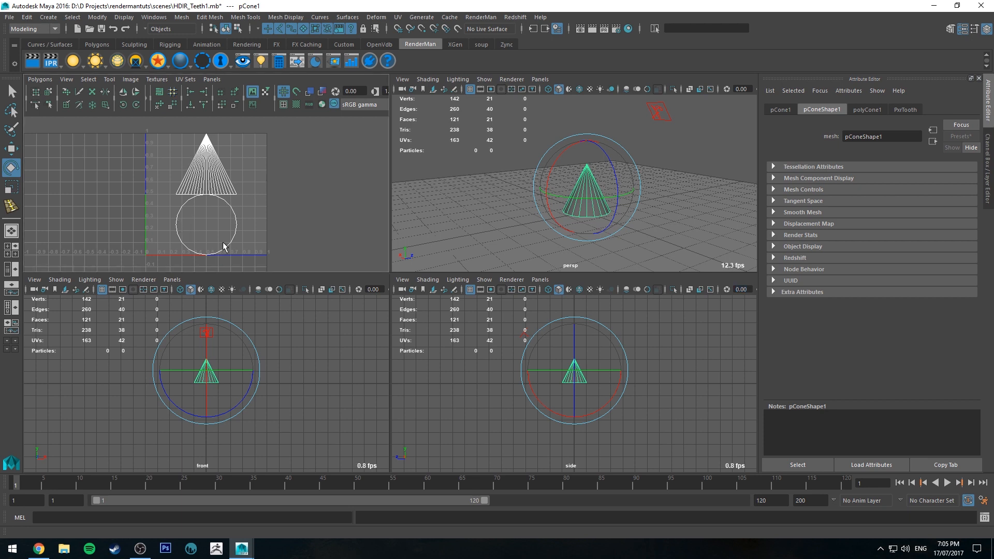
mouse_move(232, 217)
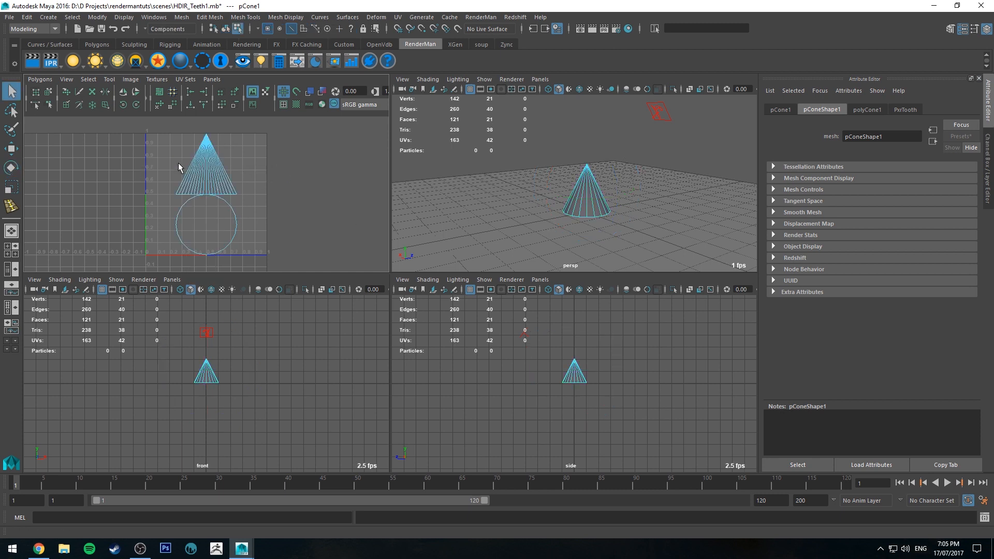
left_click(209, 164)
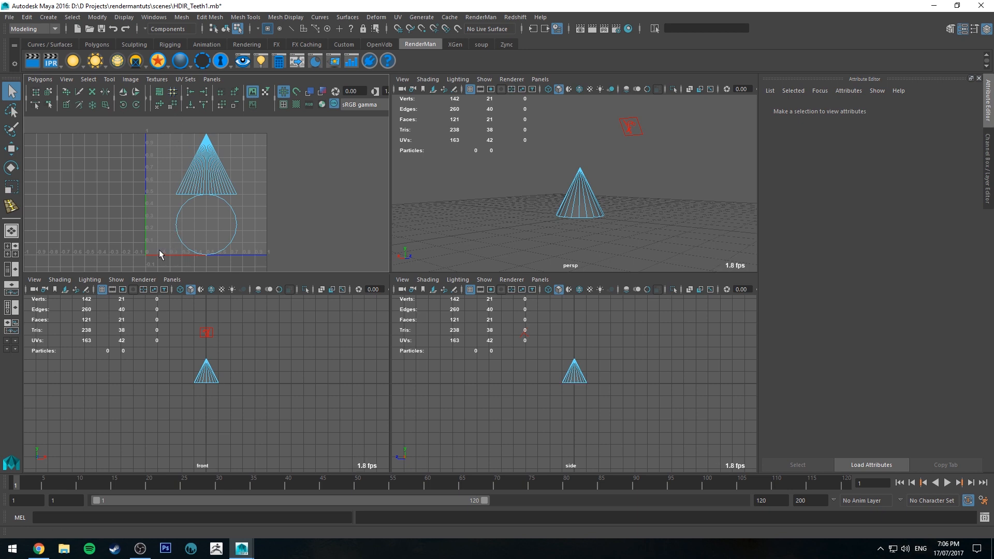
mouse_move(570, 219)
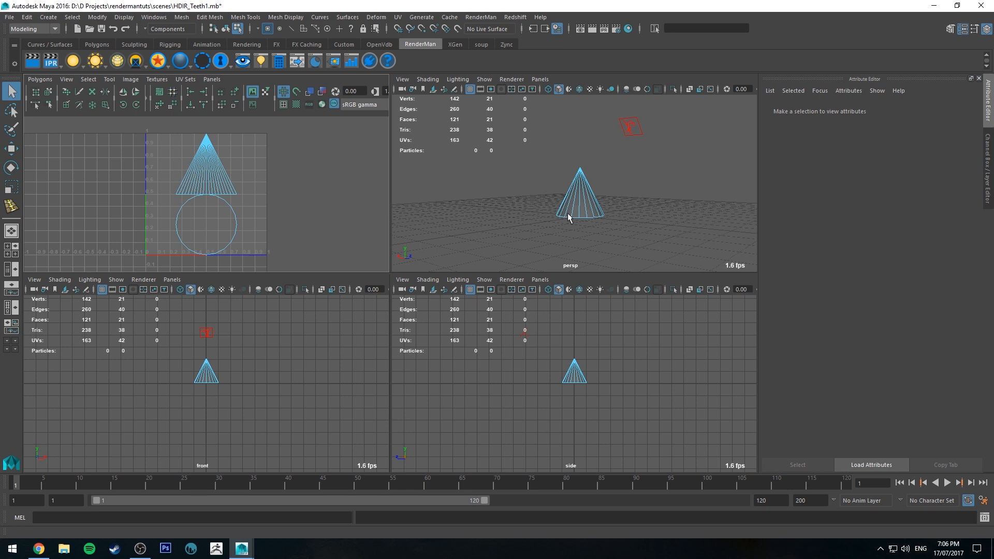
mouse_move(592, 162)
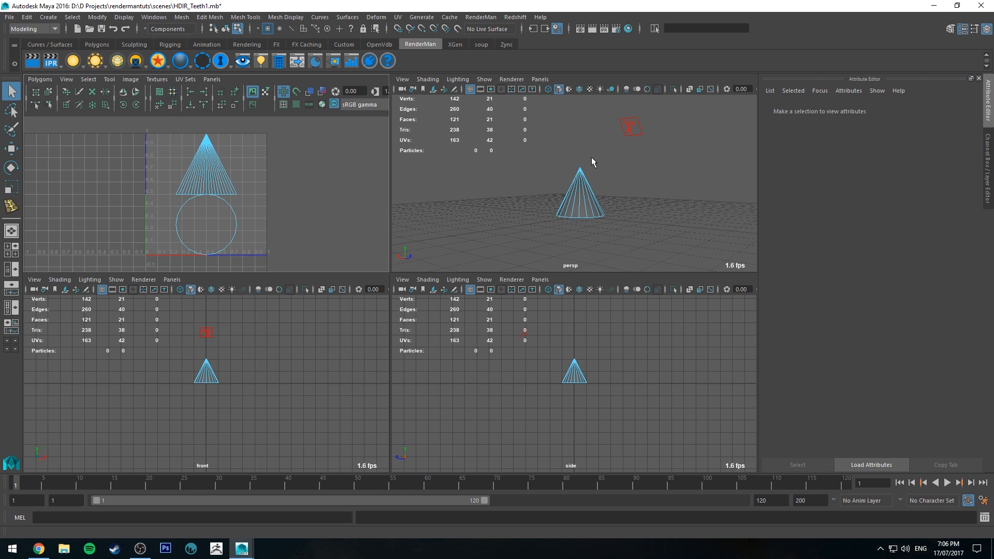
mouse_move(576, 179)
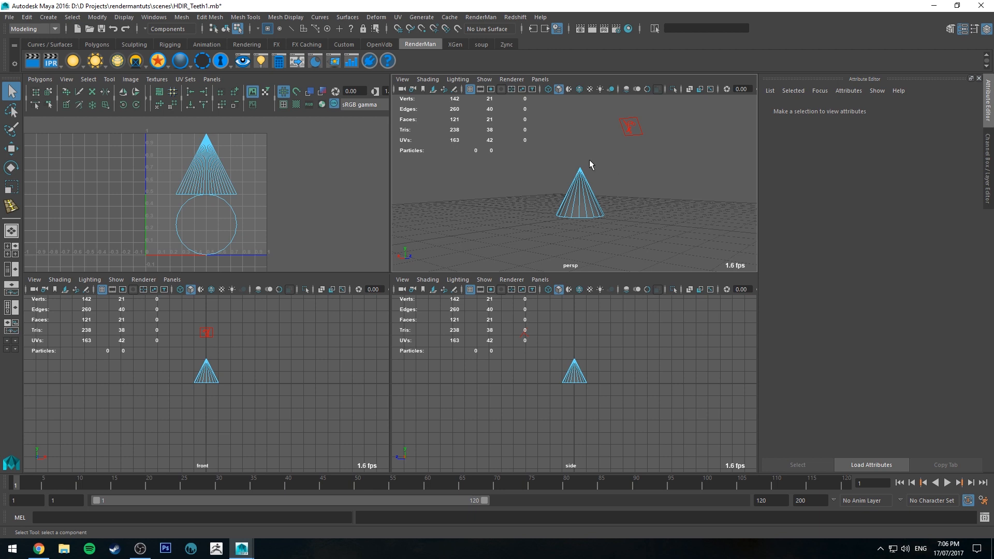
left_click(581, 196)
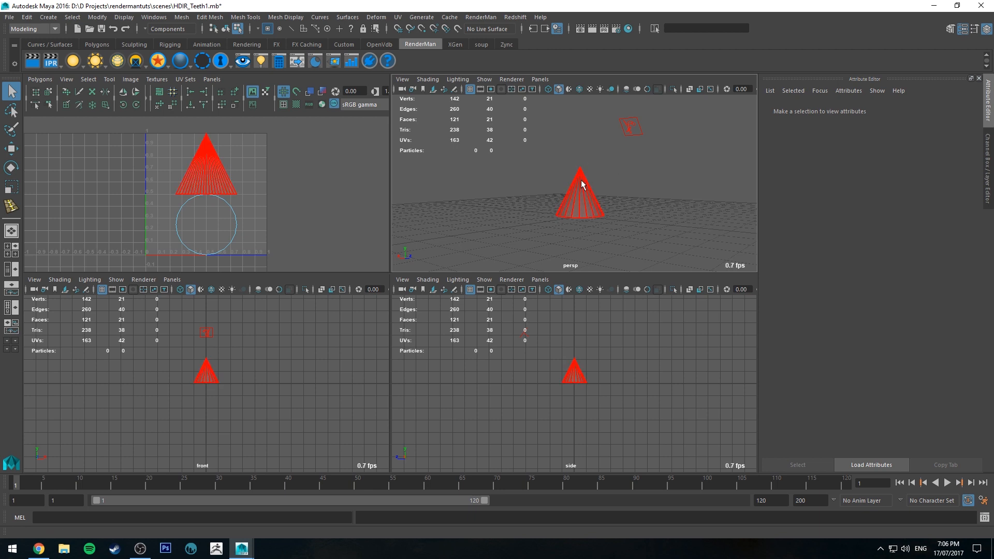
mouse_move(578, 185)
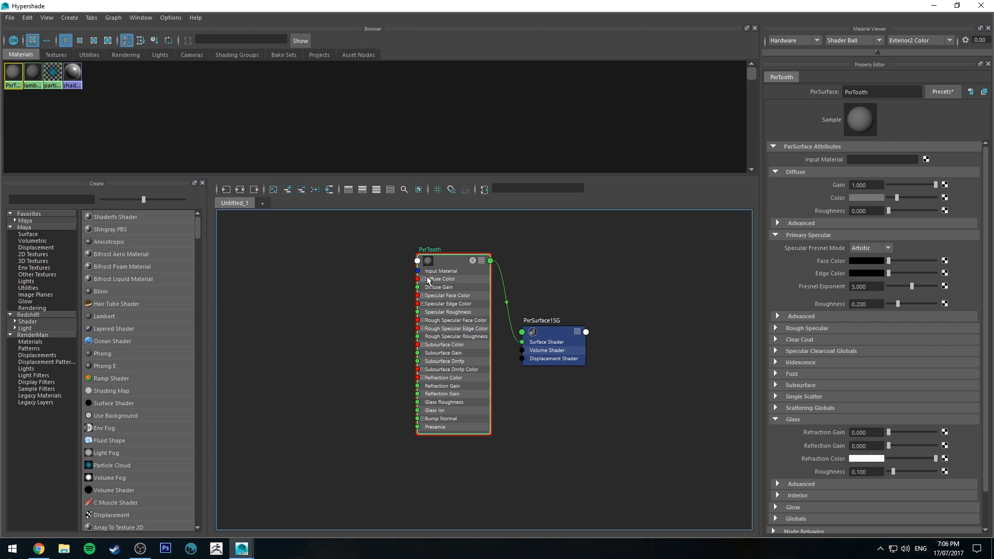
mouse_move(464, 262)
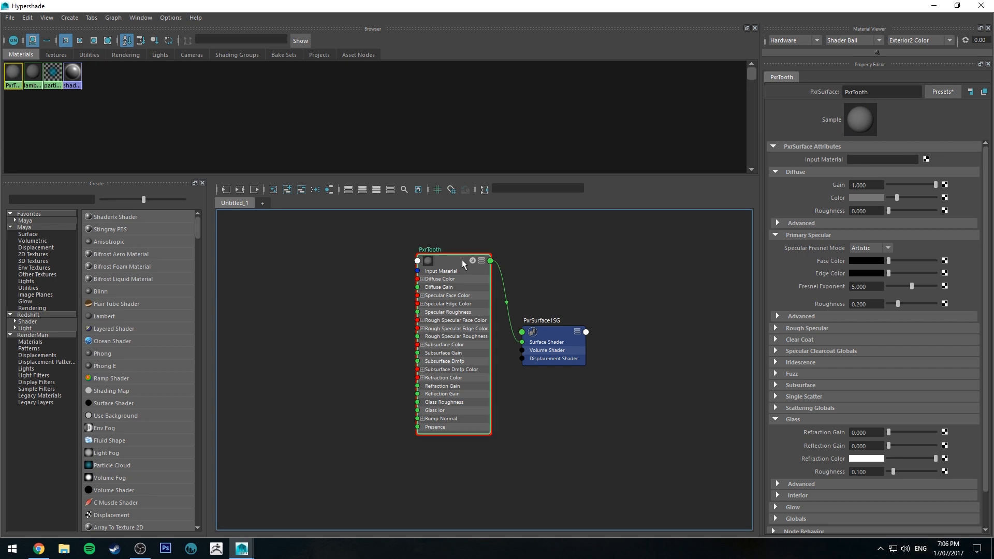
Create a PxrRamp1 node for PxrTooth's diffuse colour and add colour stops to the ramp.
type("ramp")
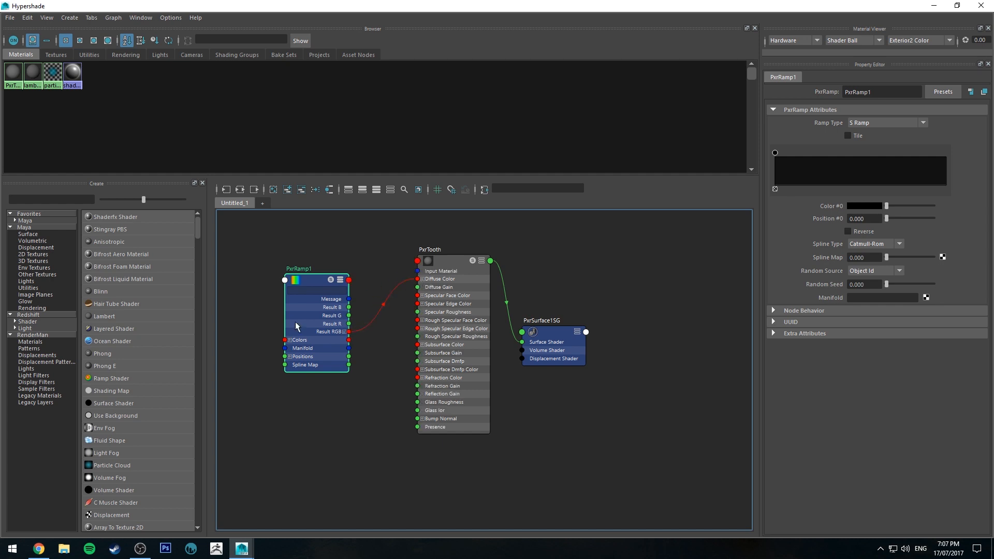
left_click(450, 261)
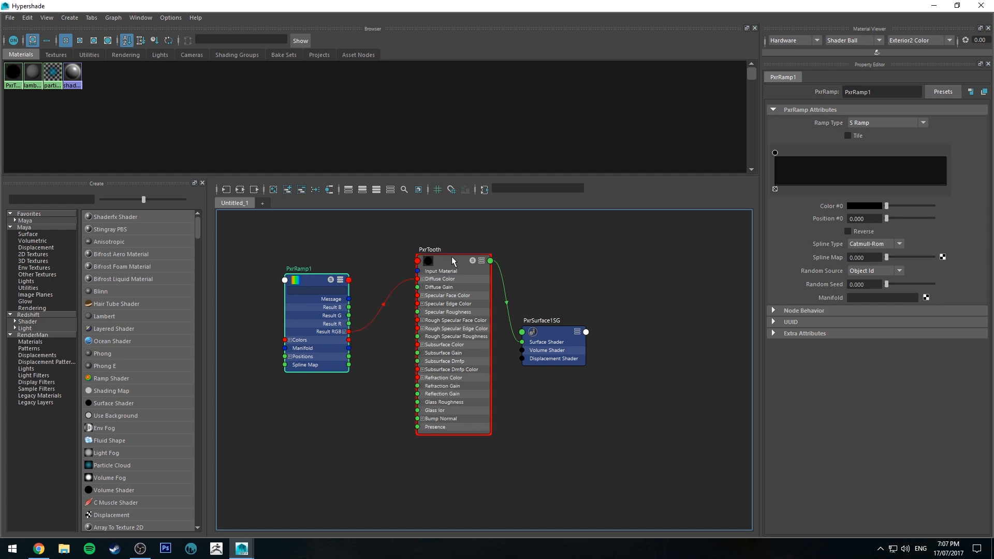
left_click(451, 259)
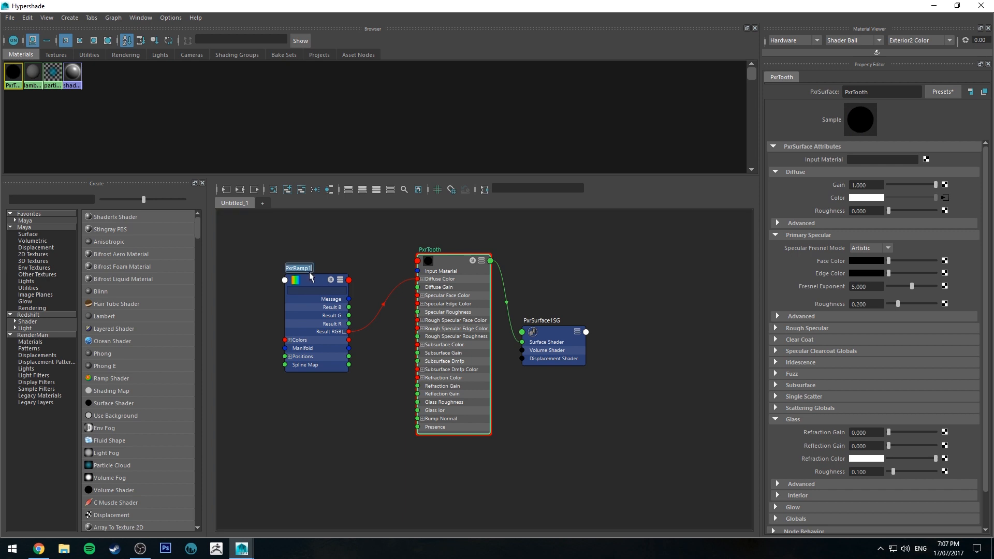
left_click(300, 268)
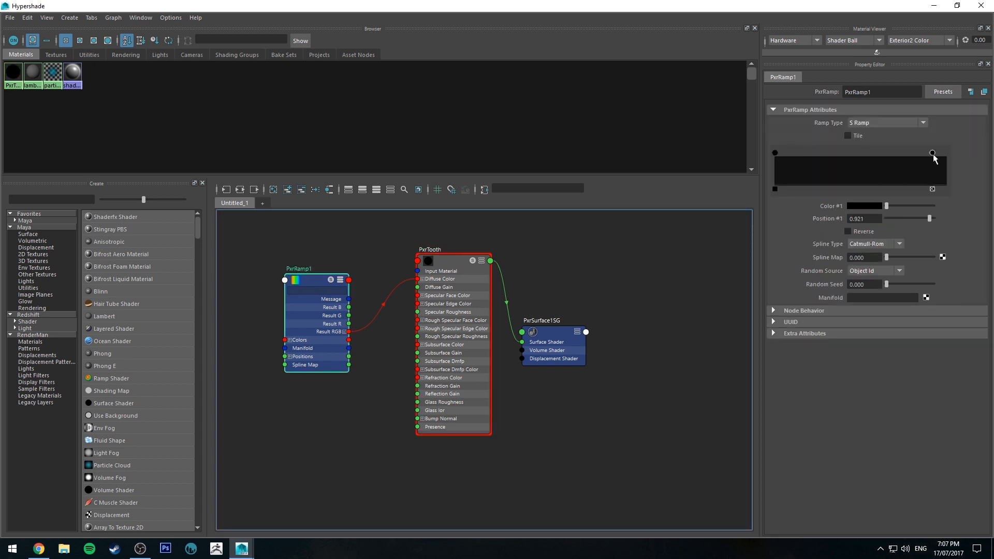
left_click(932, 152)
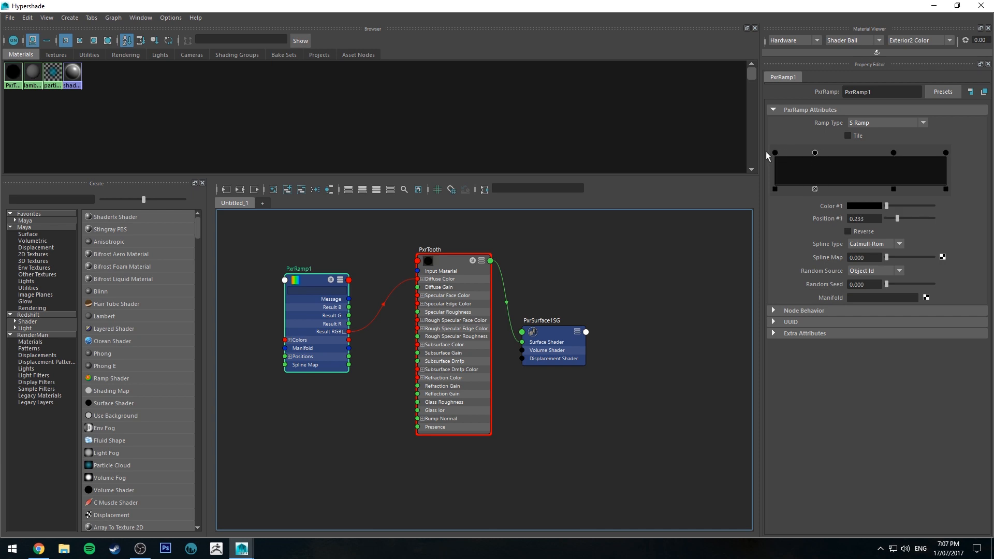
left_click(945, 152)
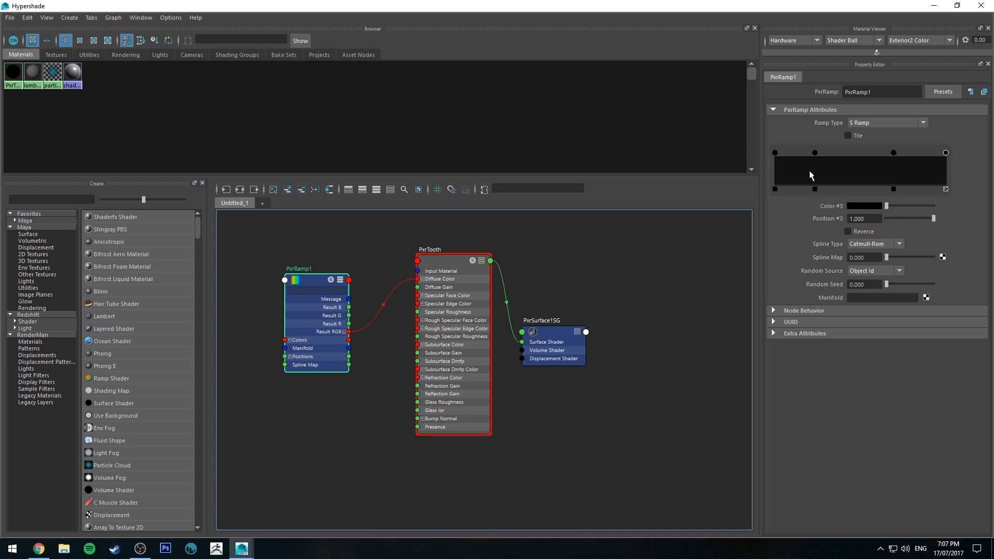
left_click(820, 153)
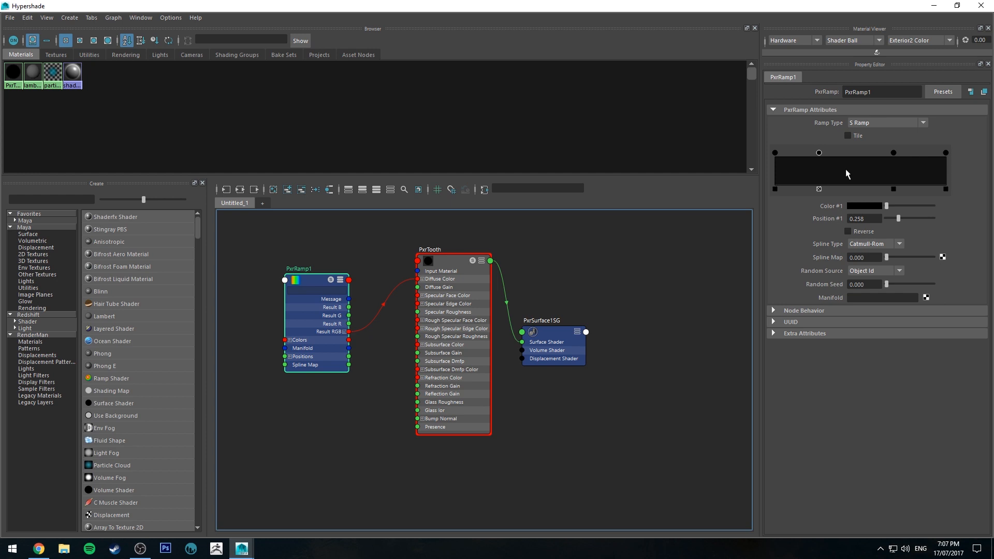
mouse_move(812, 153)
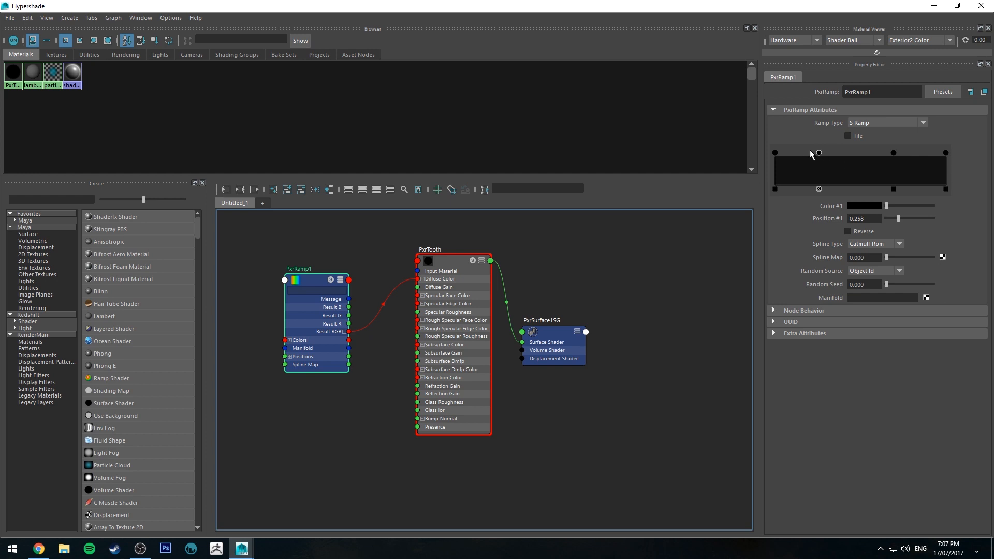
Colour one stop pale cream and slide it toward the ramp's middle.
left_click(893, 152)
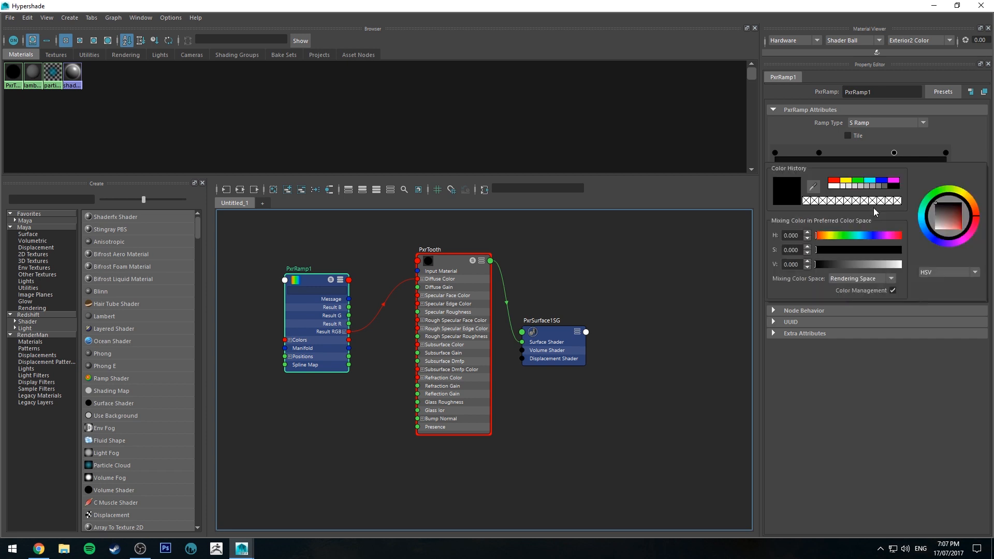
left_click(963, 192)
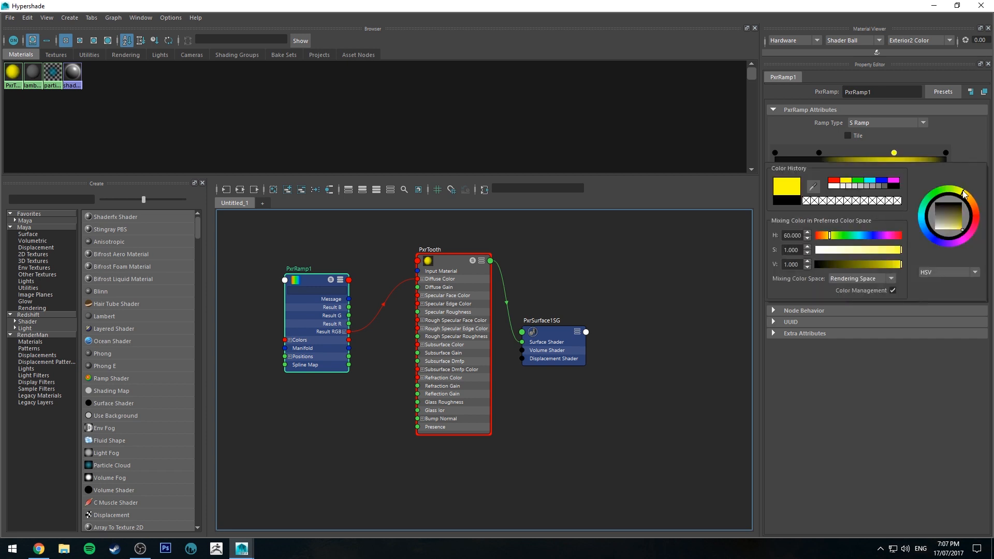
left_click(963, 195)
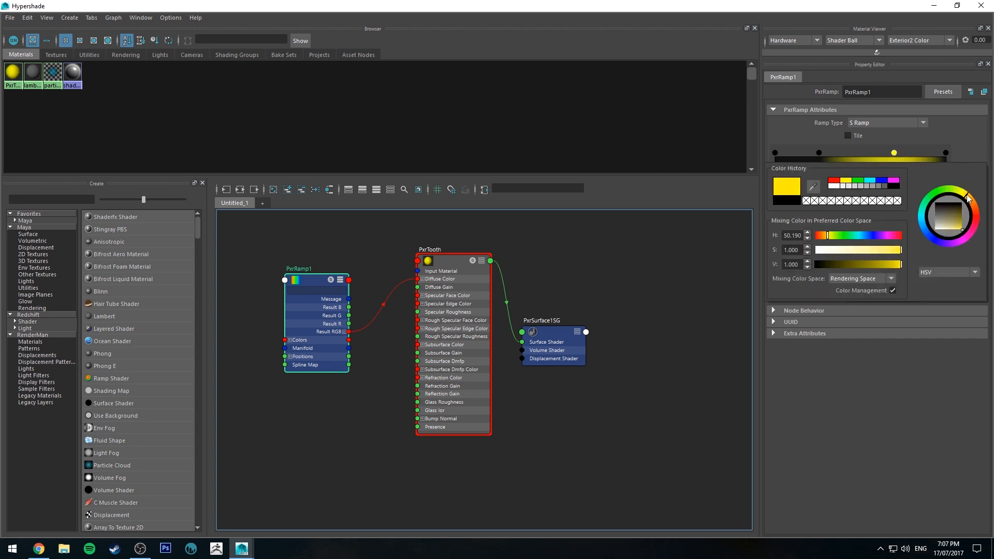
left_click_drag(893, 249, 857, 249)
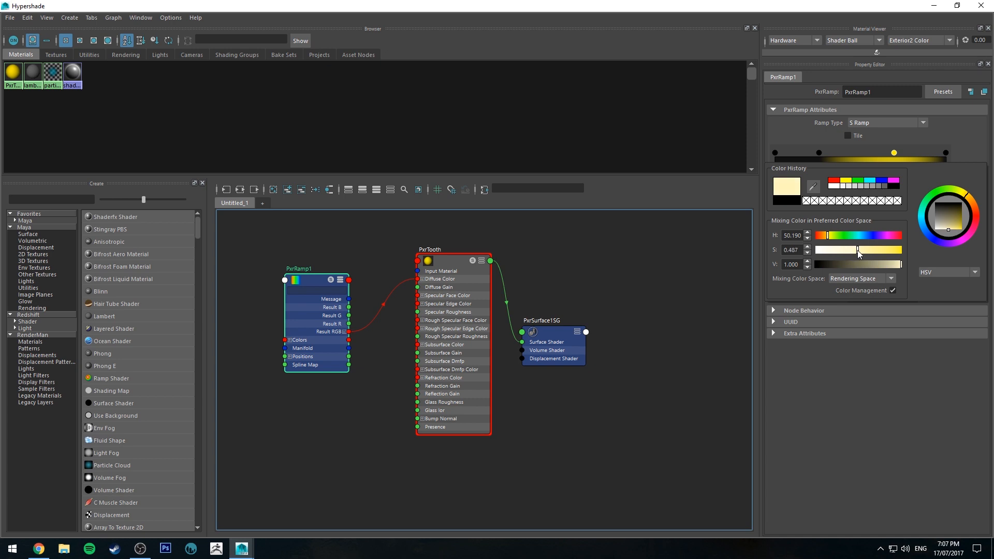
left_click_drag(849, 249, 859, 250)
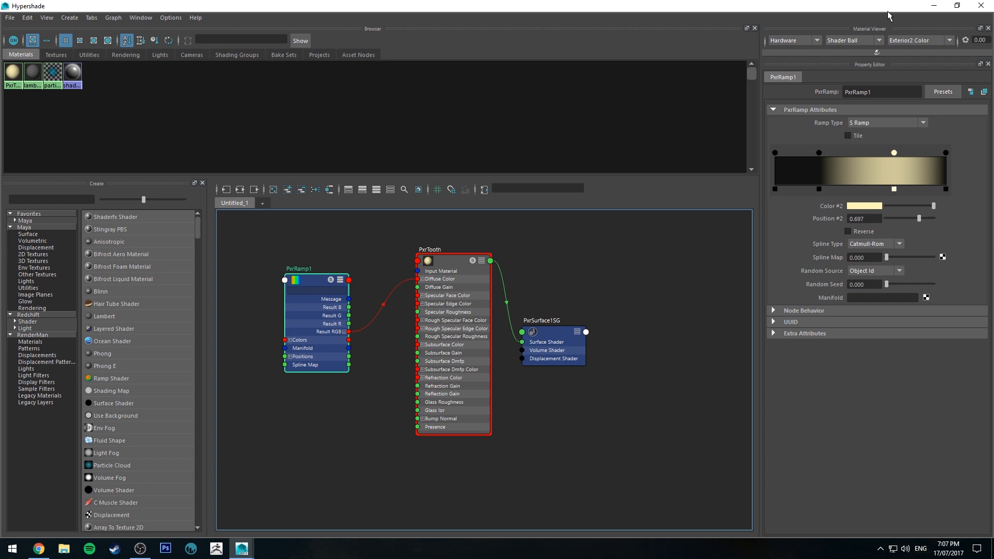
left_click(944, 153)
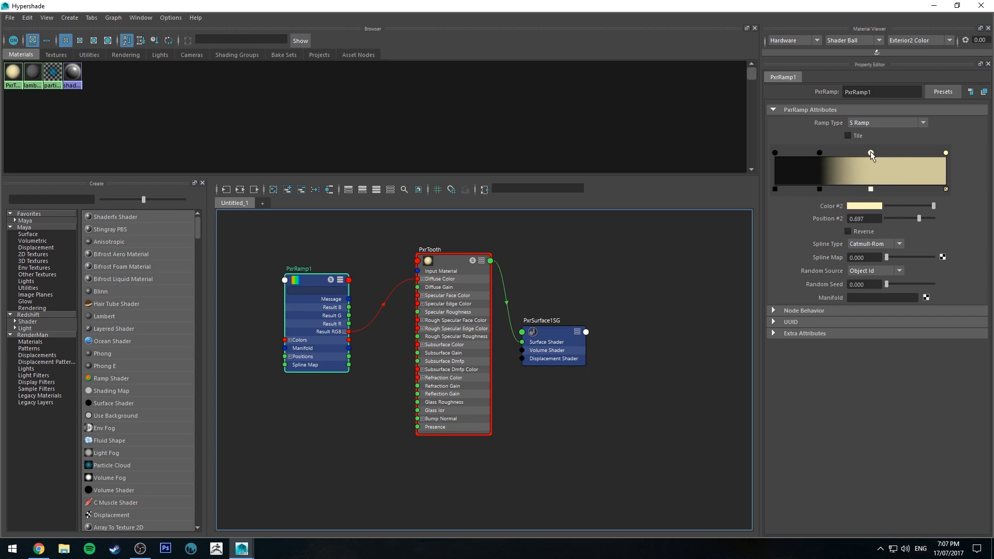
left_click_drag(871, 152, 873, 153)
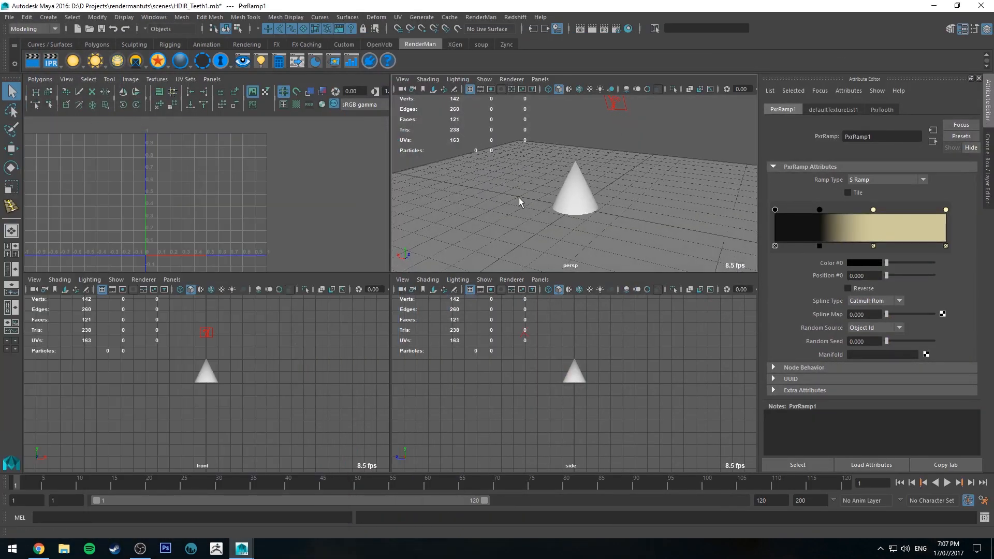
Start IPR, set the ramp to a T Ramp and push the dark-to-cream transition up the cone.
key("space")
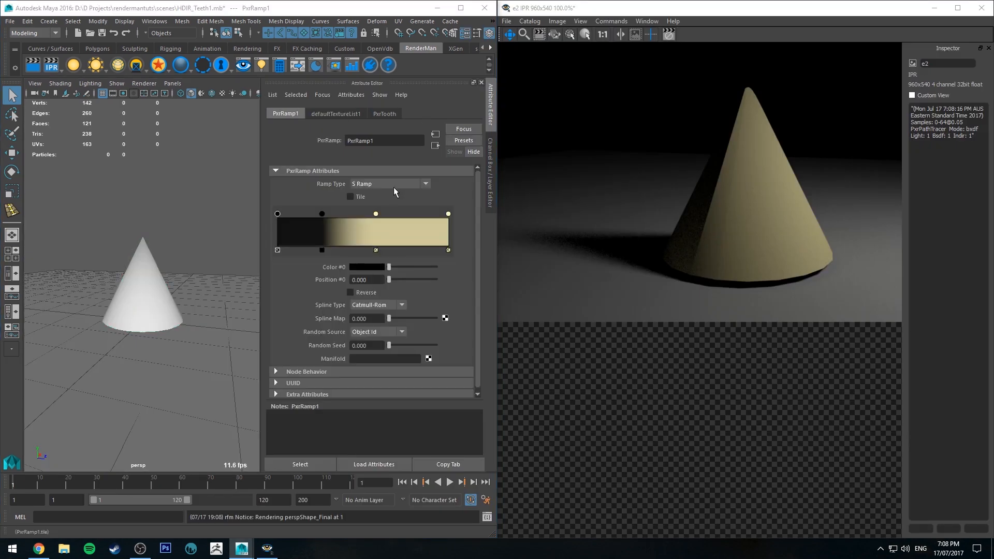
left_click(425, 185)
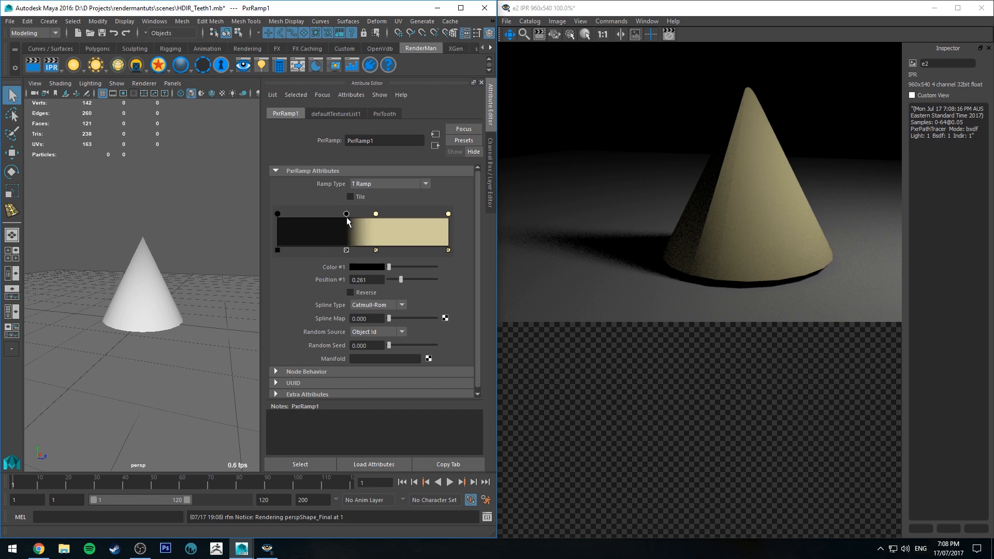
left_click_drag(346, 214, 375, 214)
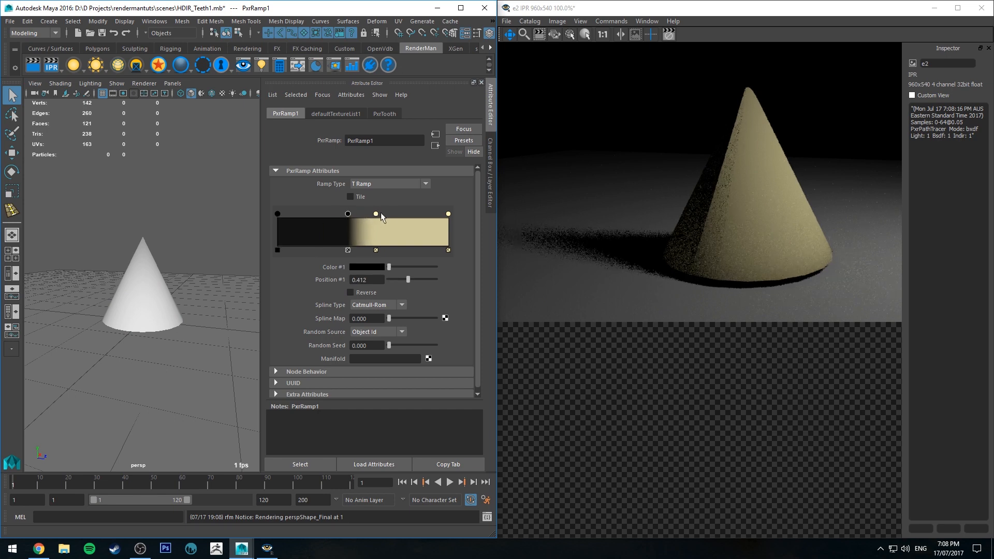
left_click_drag(375, 213, 395, 213)
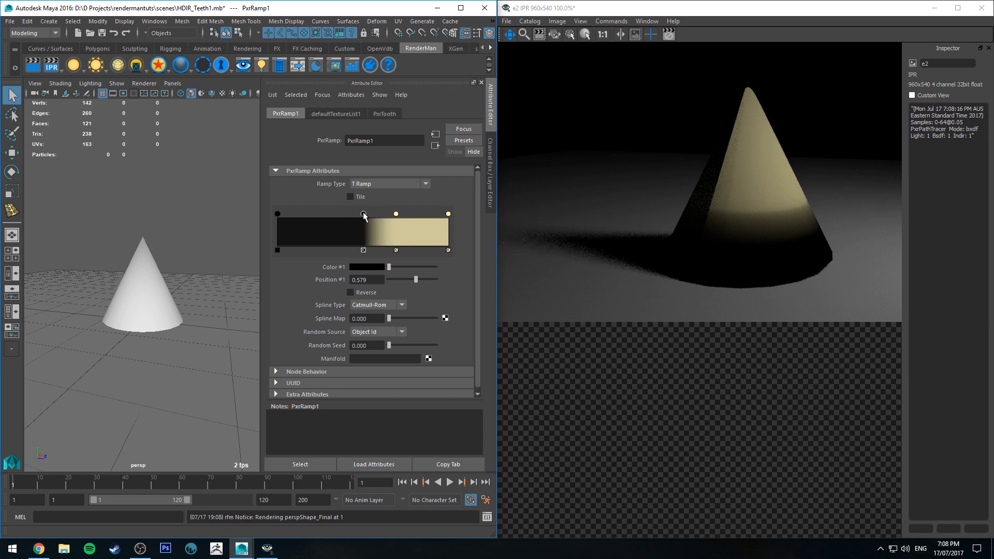
left_click_drag(364, 214, 396, 213)
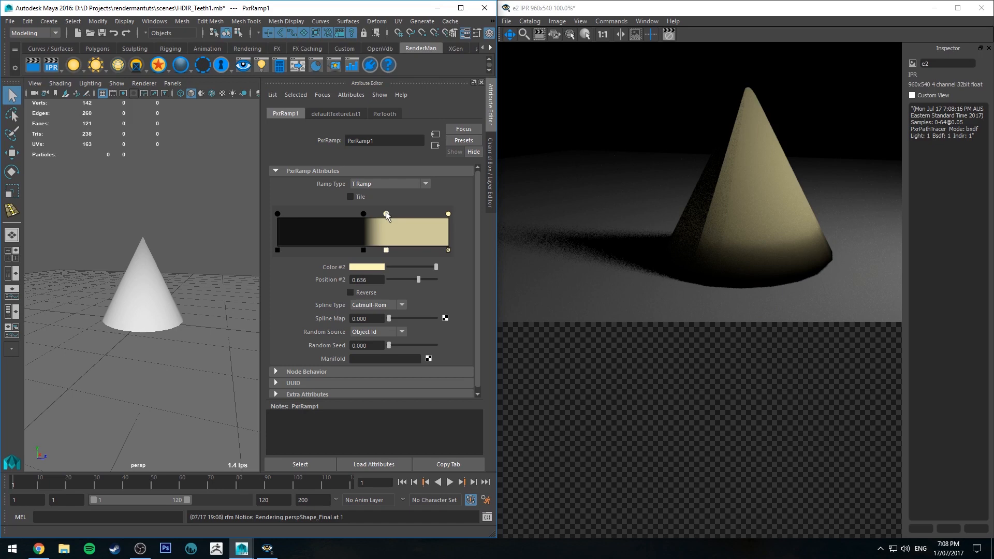
left_click_drag(364, 214, 398, 214)
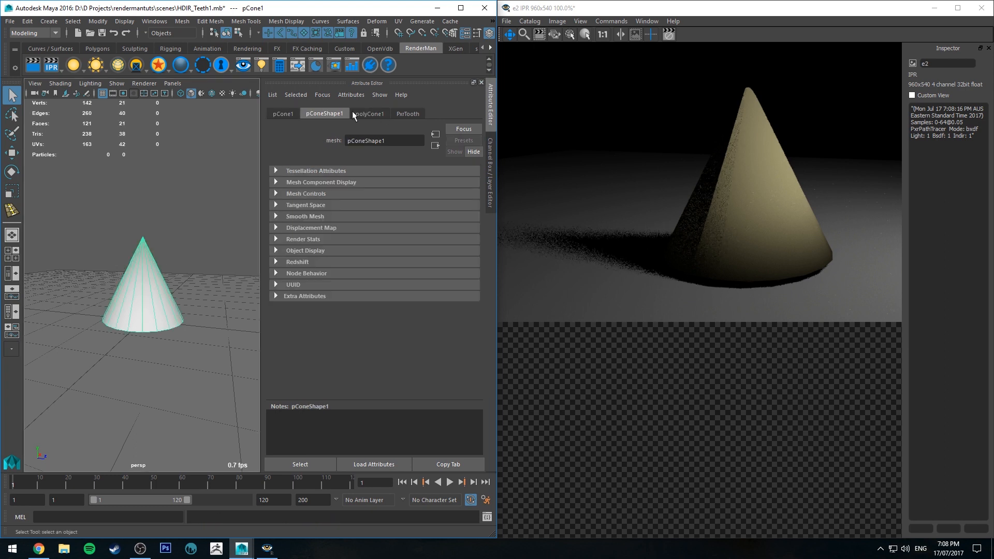
Set PxrTooth primary specular roughness to 0.350 for a soft highlight.
left_click(408, 113)
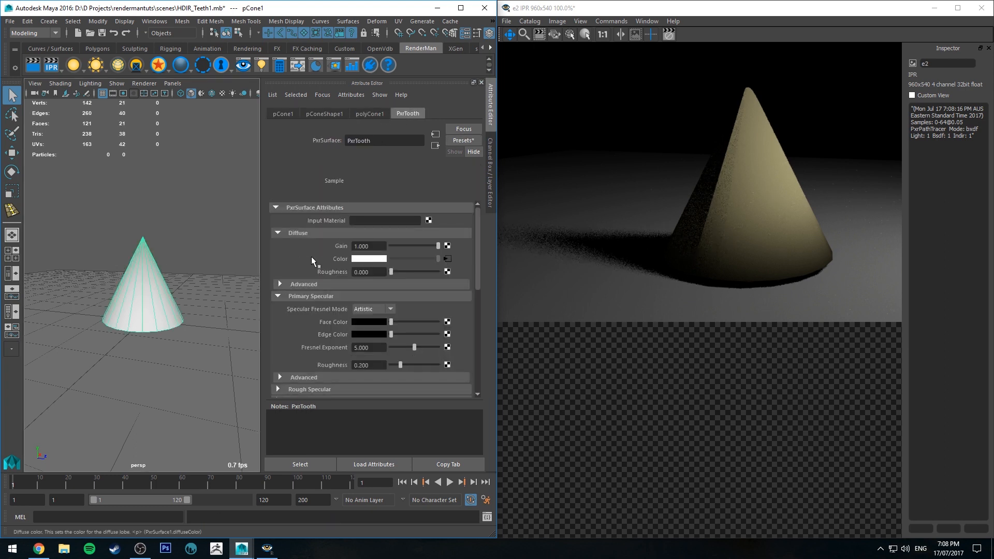
left_click_drag(392, 271, 437, 272)
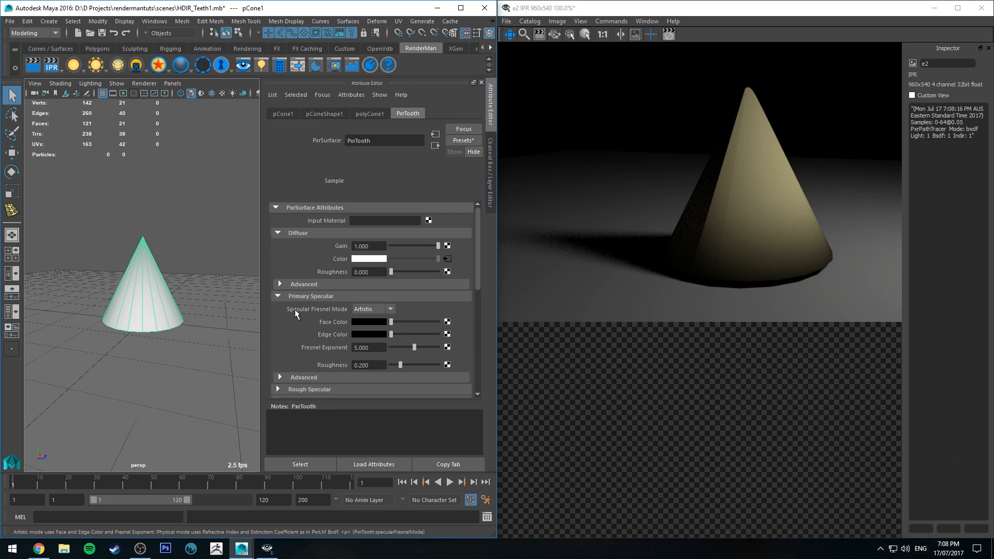
scroll("down", 3)
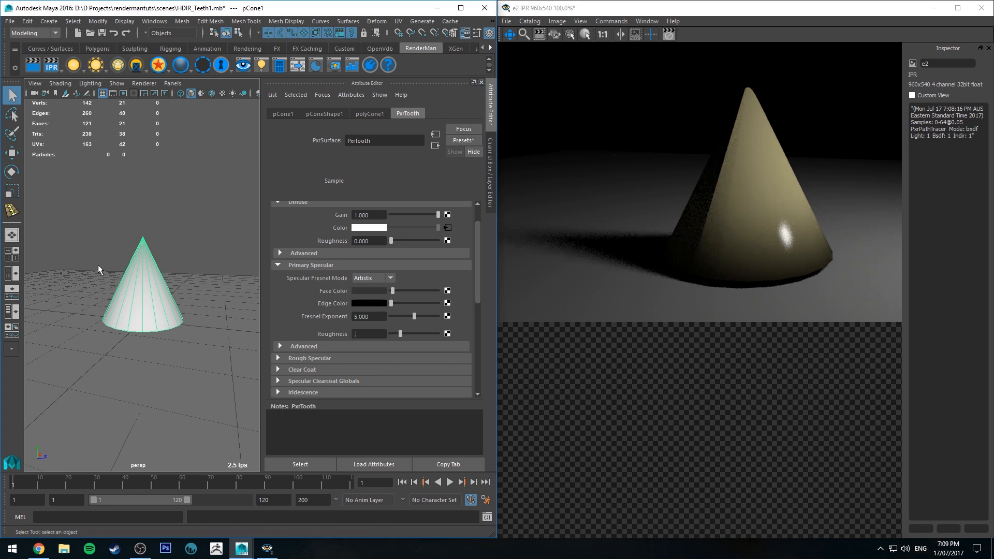
type("0.350")
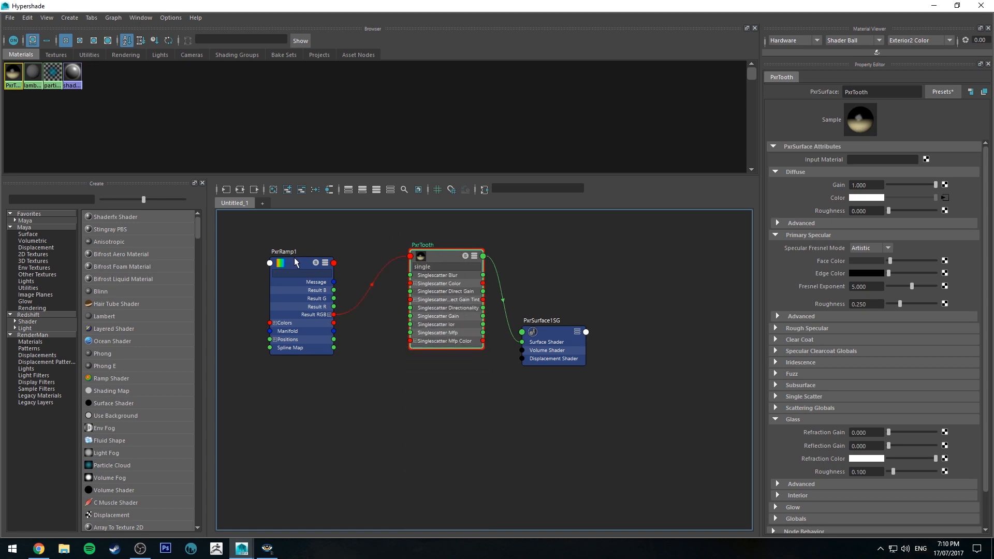
Connect PxrRamp1 to PxrTooth's single-scatter colour and set diffuse gain to 0.500.
left_click(297, 250)
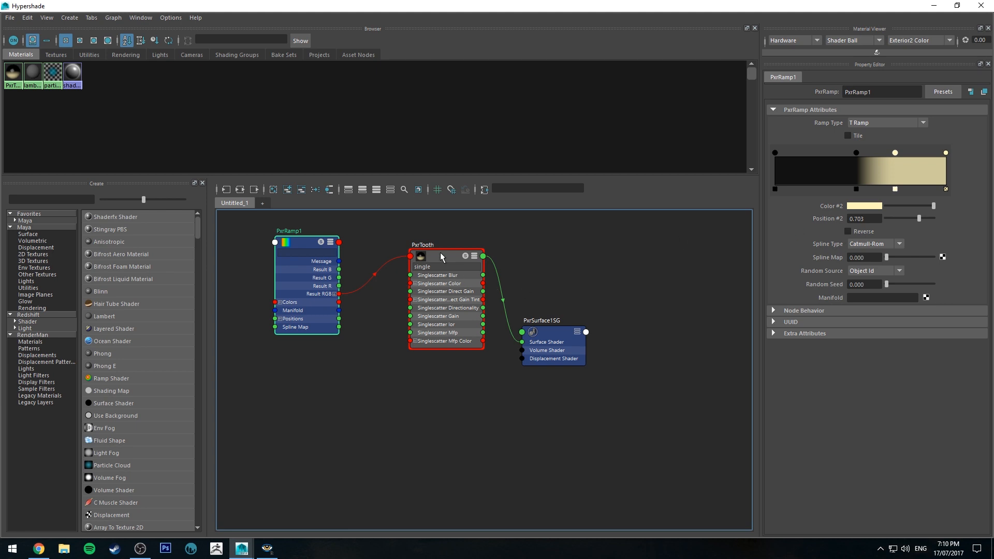
left_click(441, 257)
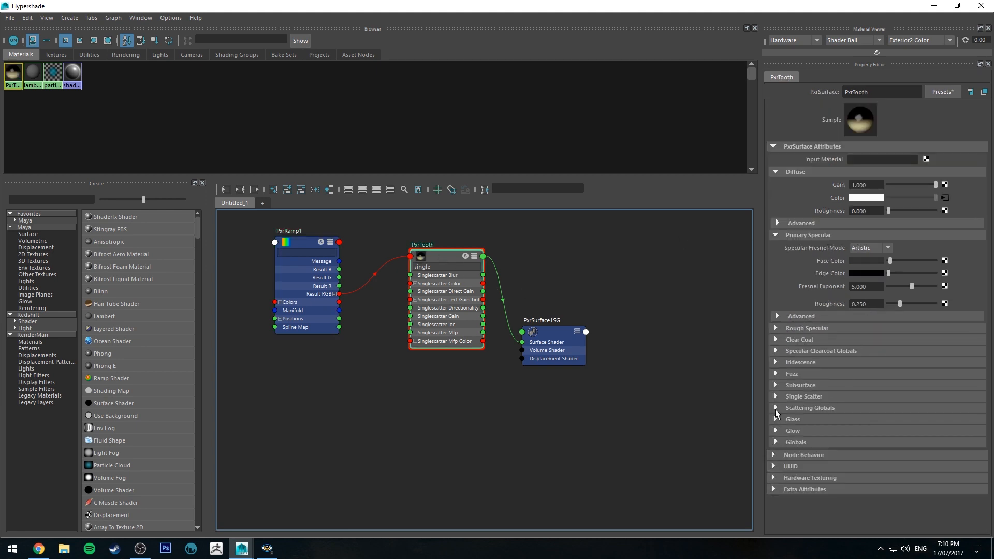
left_click(804, 396)
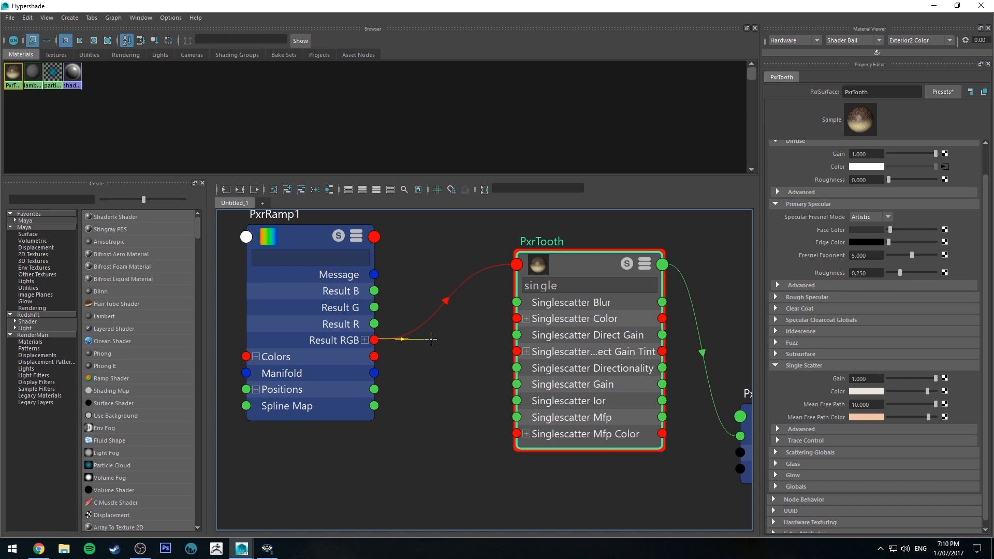
left_click(526, 319)
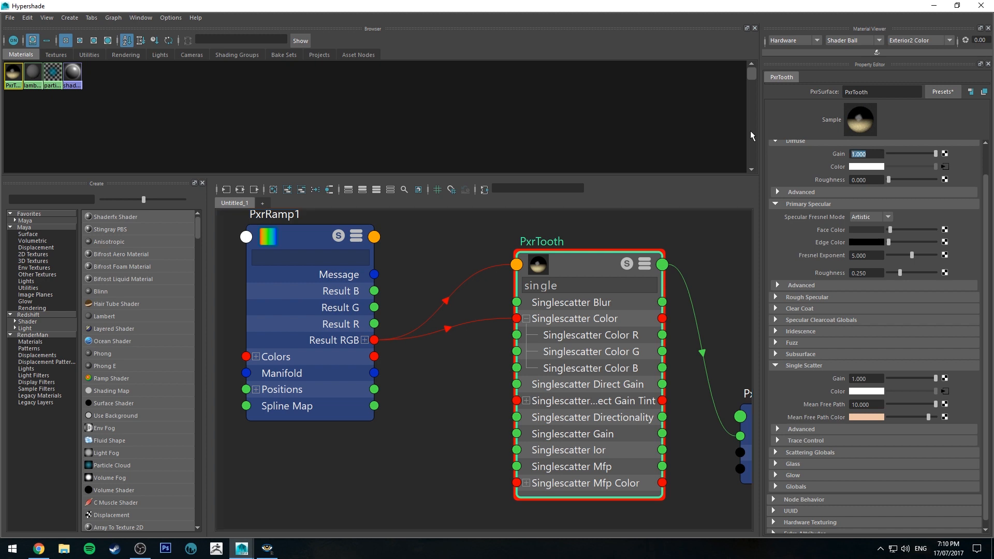
type("0.500")
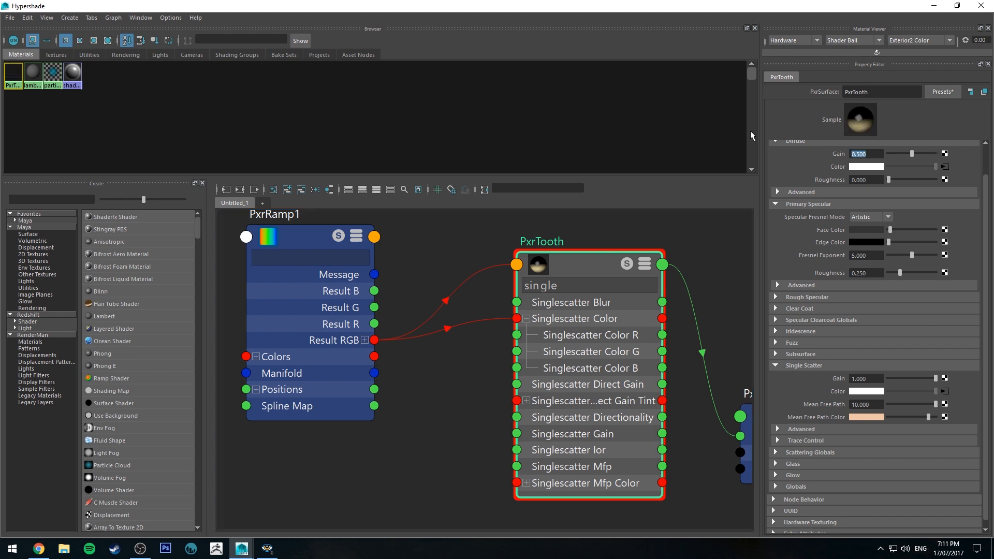
mouse_move(867, 340)
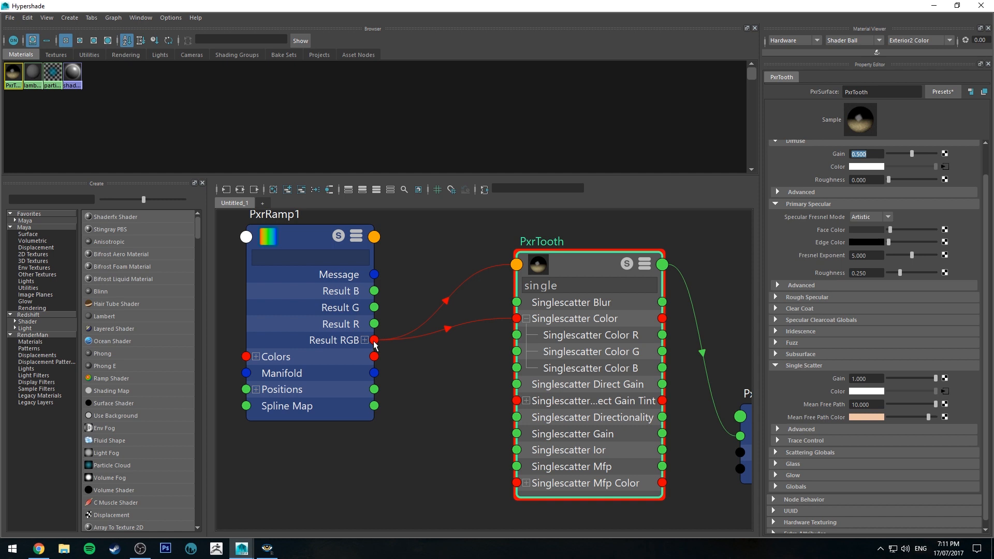
mouse_move(398, 351)
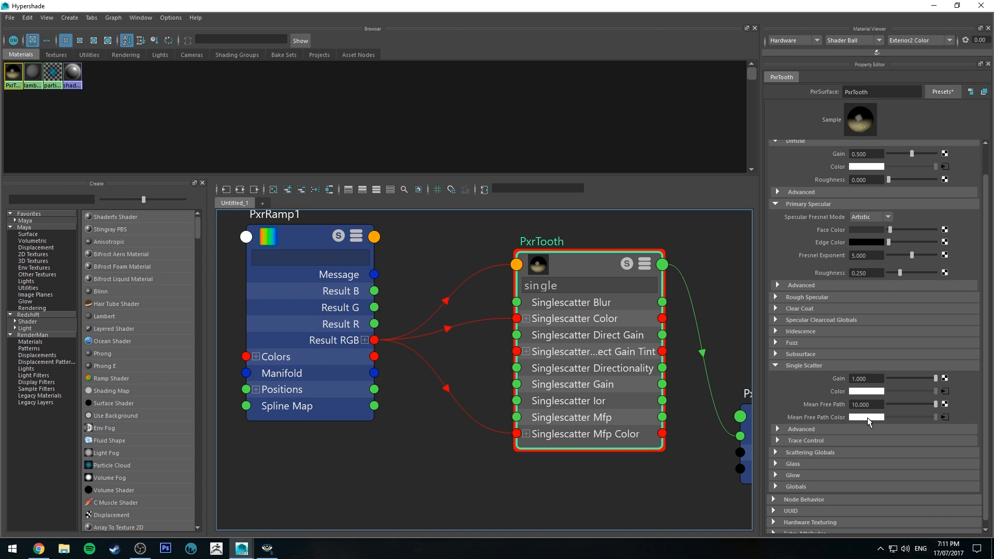
mouse_move(891, 426)
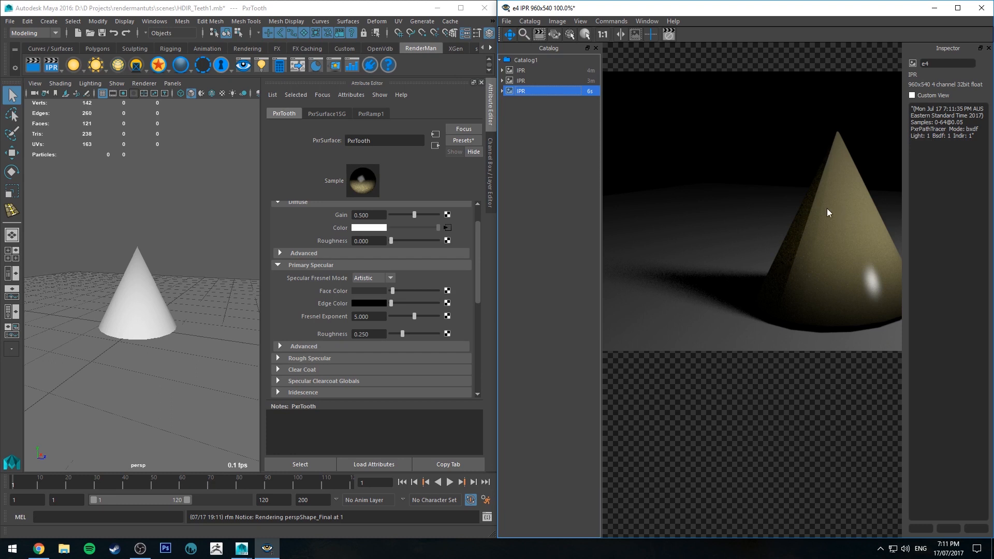
mouse_move(822, 212)
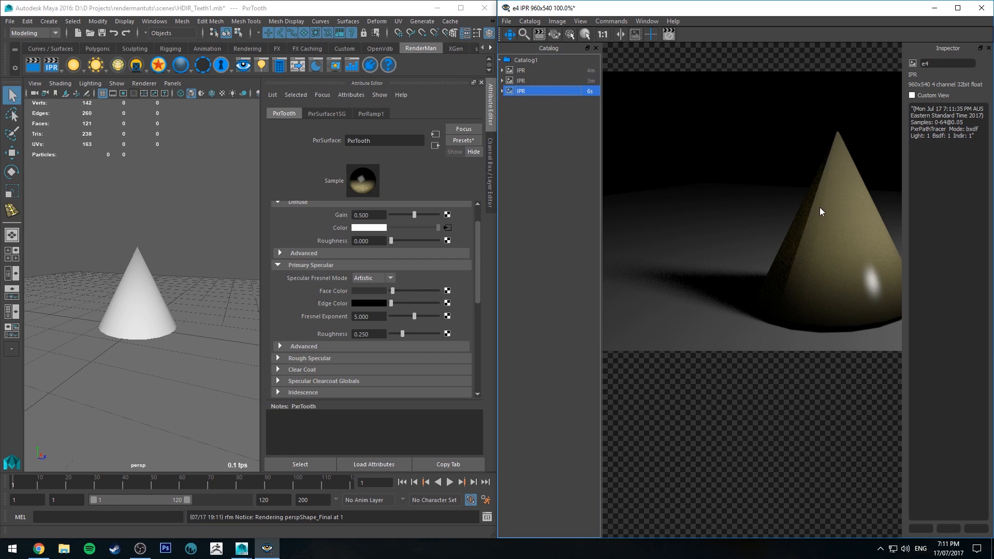
mouse_move(814, 206)
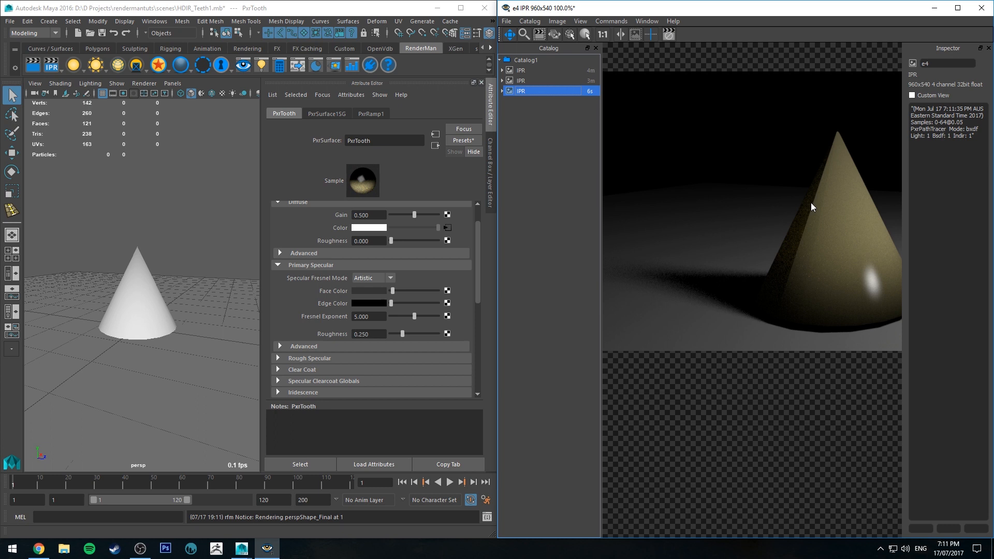
Restart the RenderMan IPR render of the PxrTooth cone.
left_click(546, 81)
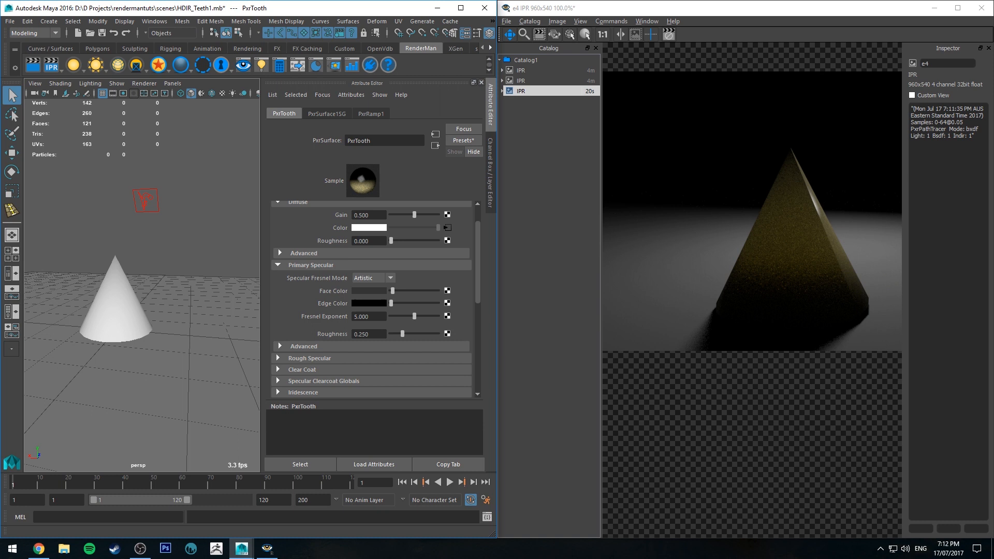
Try single-scatter mean free path values 5, 1, 2 on PxrTooth and keep 5.000.
left_click(119, 315)
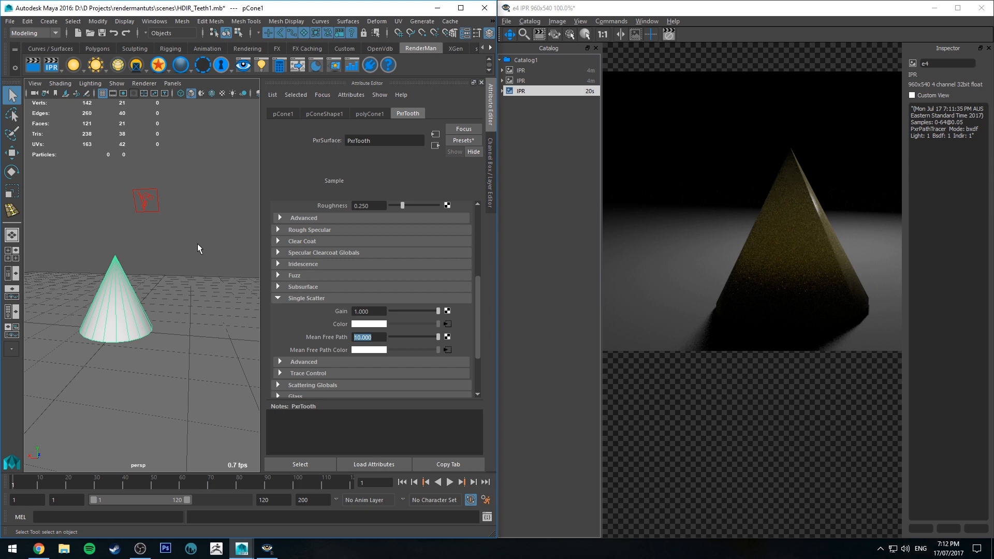
type("5.000")
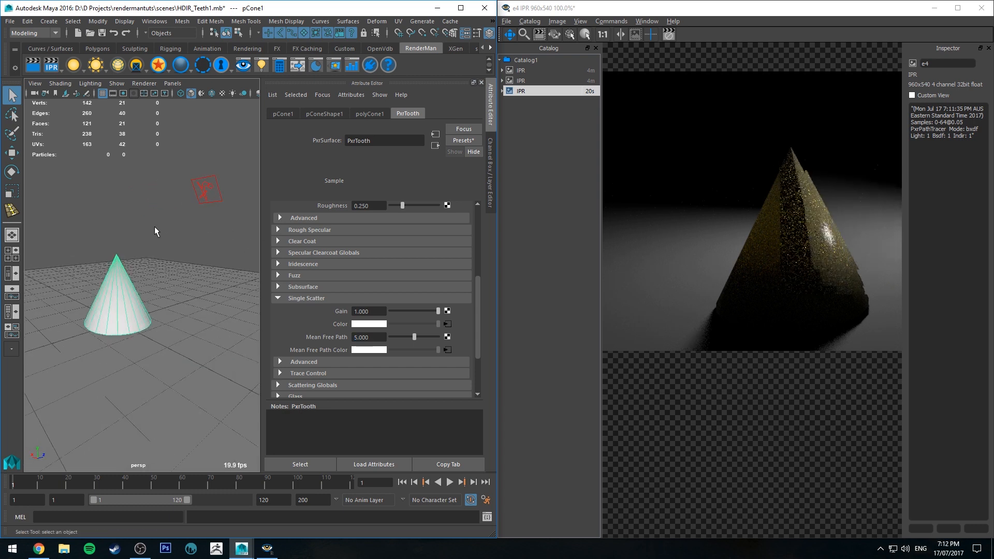
type("1.000")
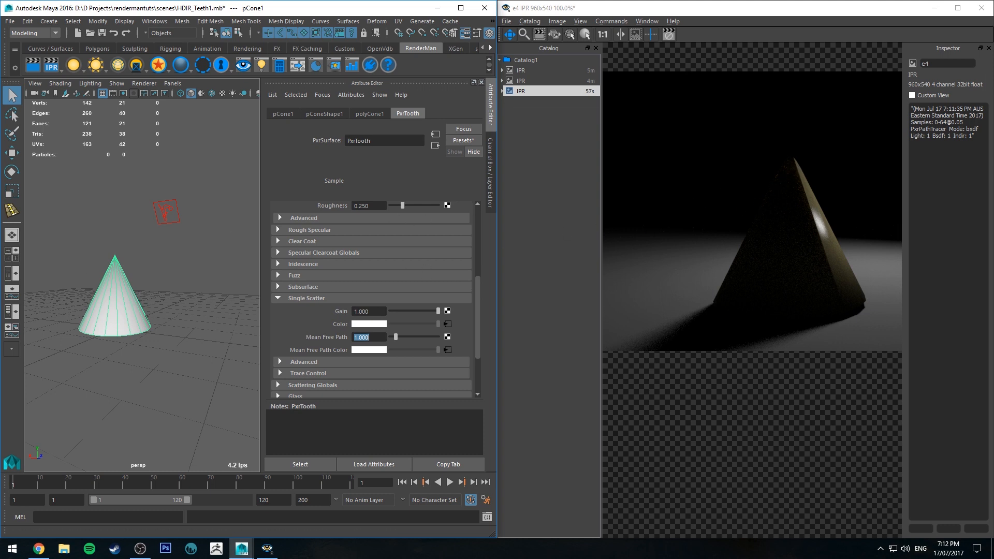
type("2.000")
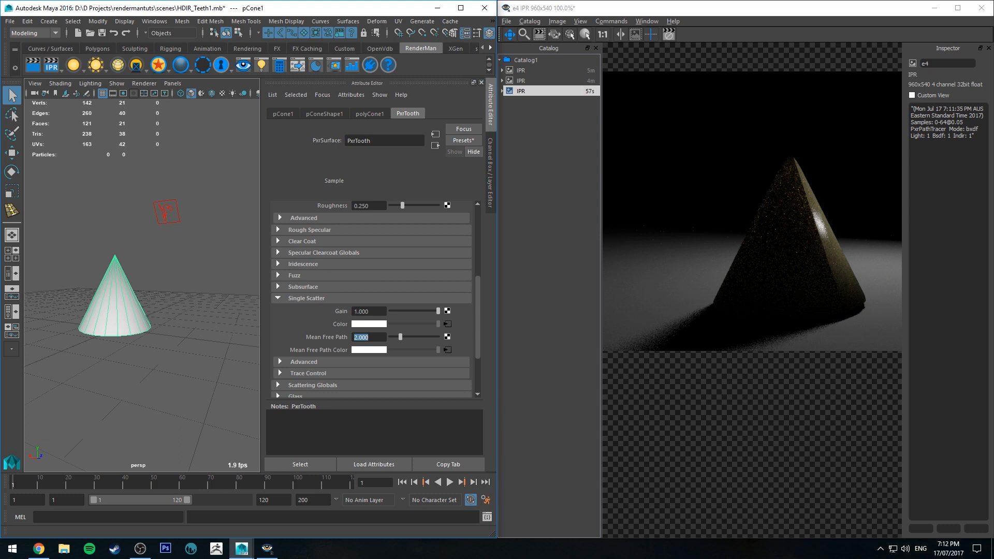
type("5.000")
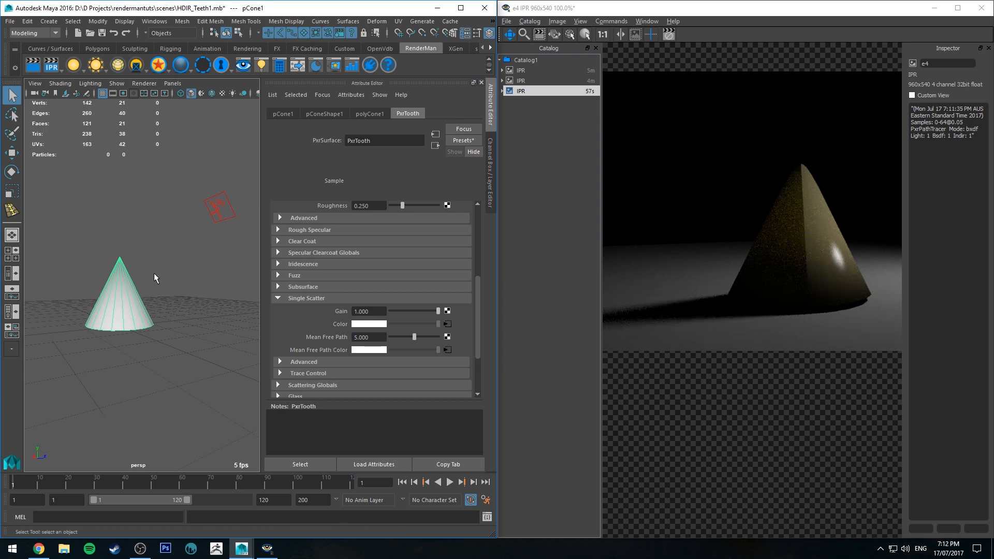
left_click(97, 48)
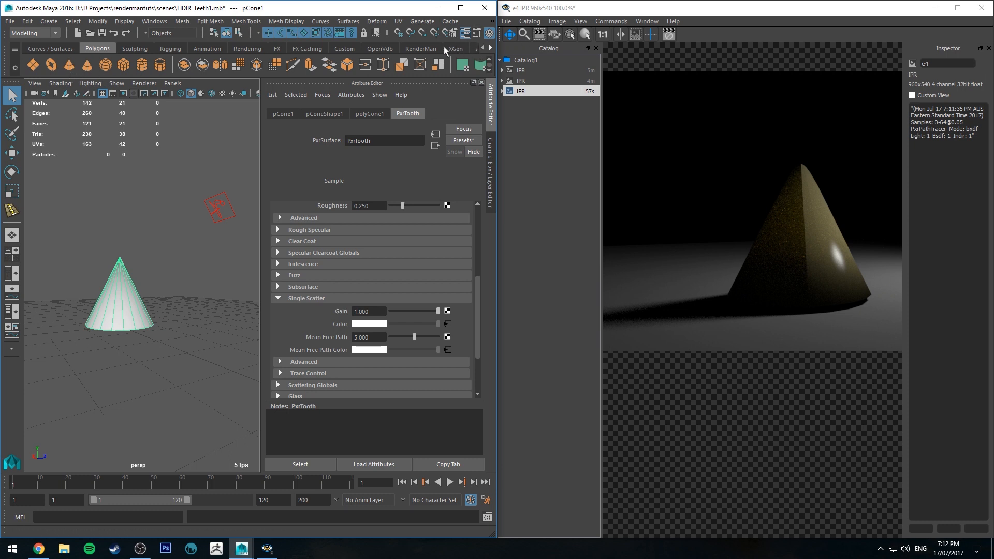
left_click(421, 47)
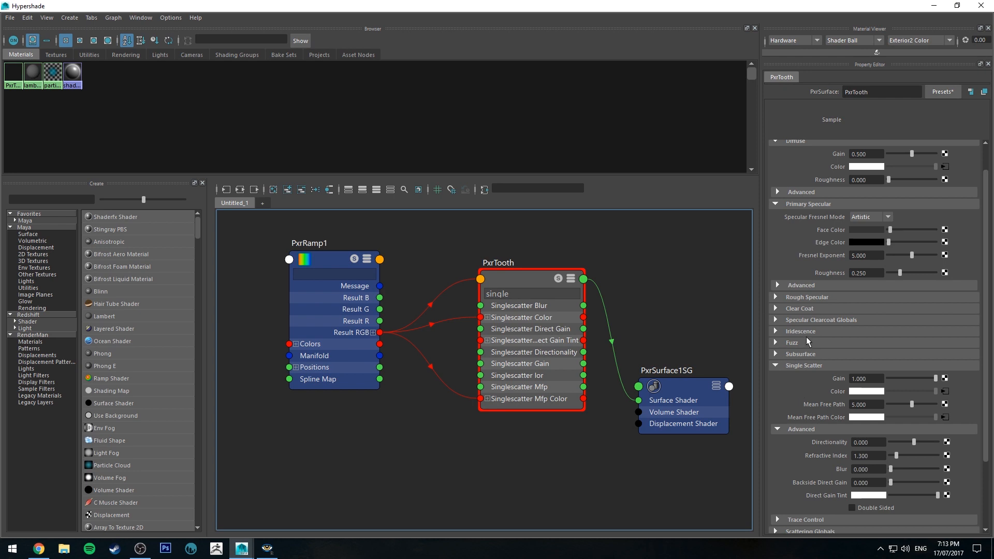
mouse_move(824, 379)
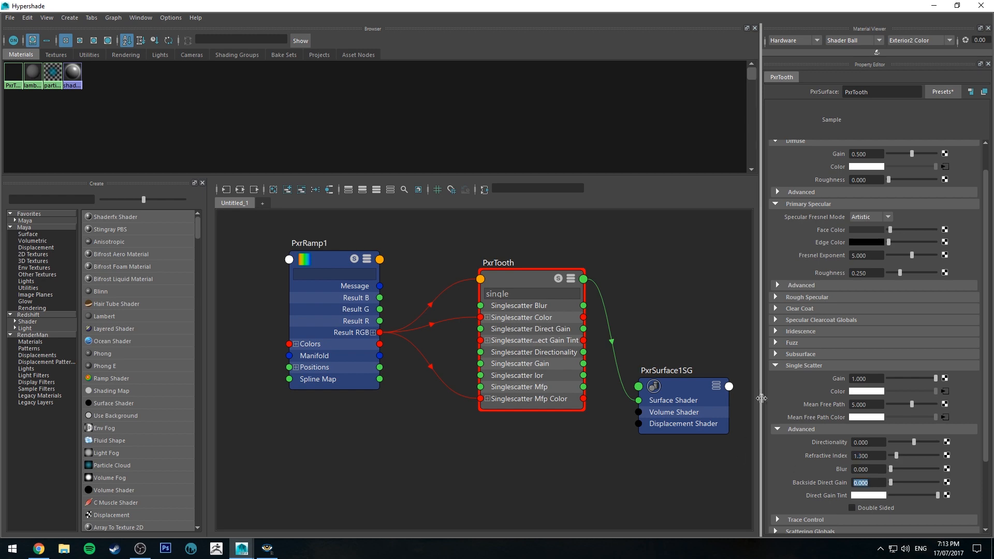
mouse_move(728, 335)
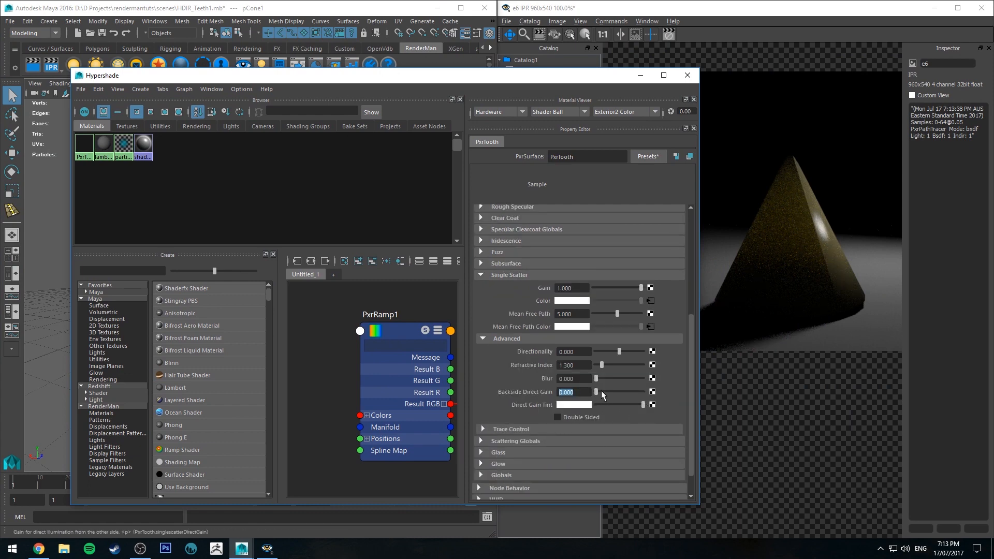
Set PxrTooth backside direct gain to 0.573 and close the Hypershade window.
left_click_drag(596, 391, 639, 391)
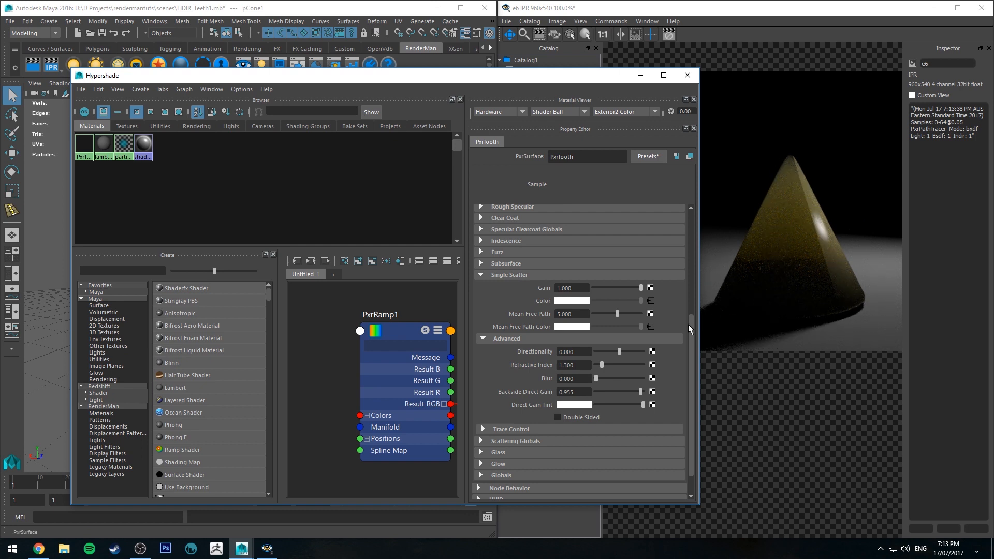
left_click_drag(634, 391, 640, 391)
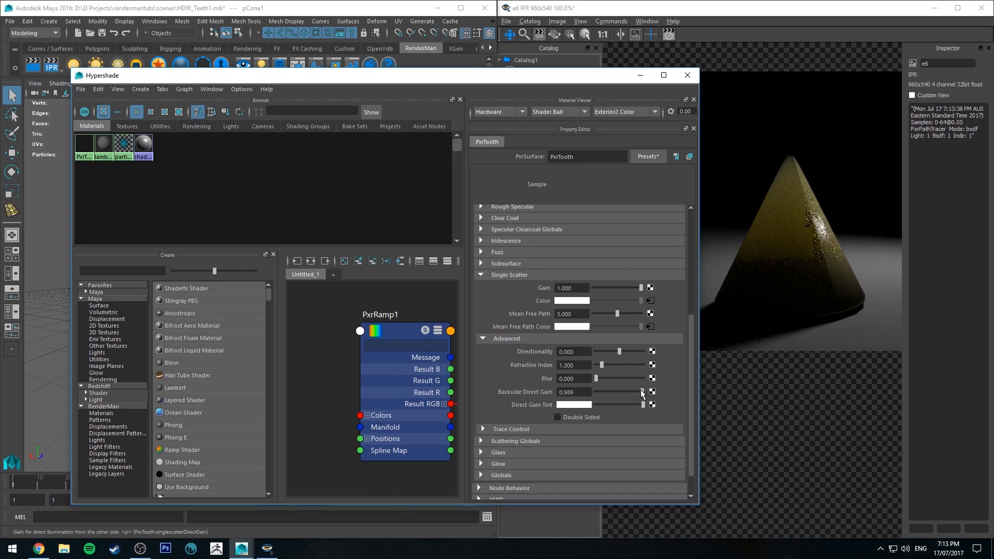
left_click_drag(640, 391, 625, 392)
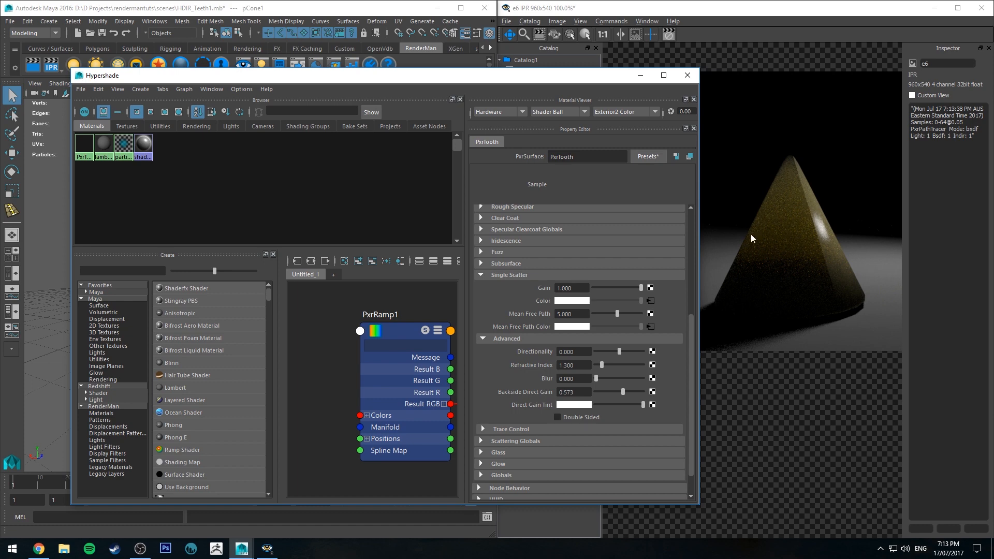
mouse_move(609, 394)
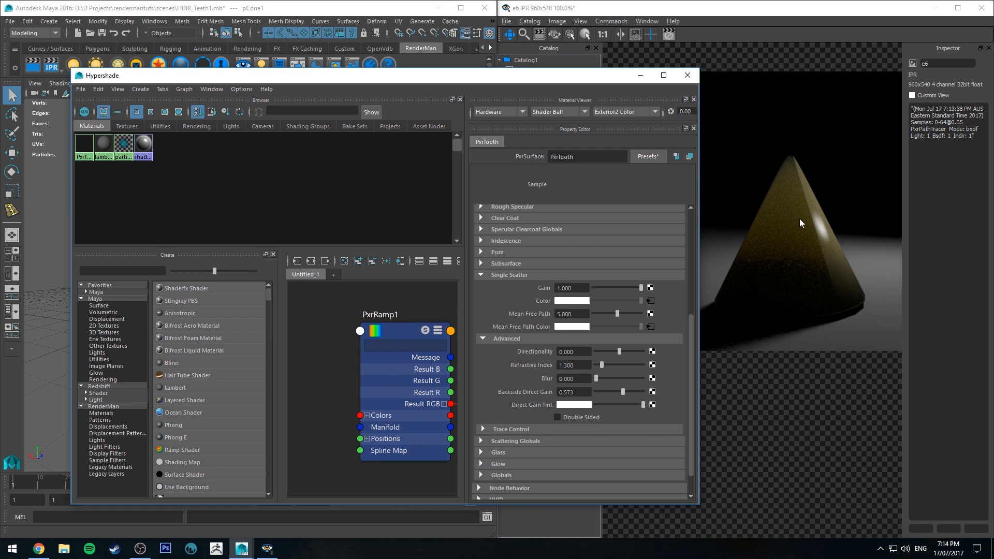
mouse_move(791, 247)
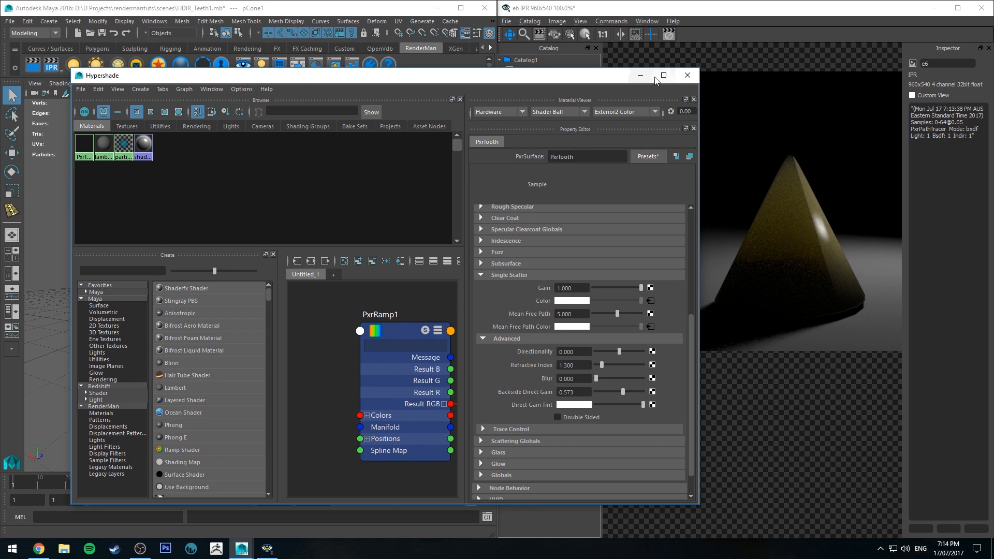
left_click(688, 74)
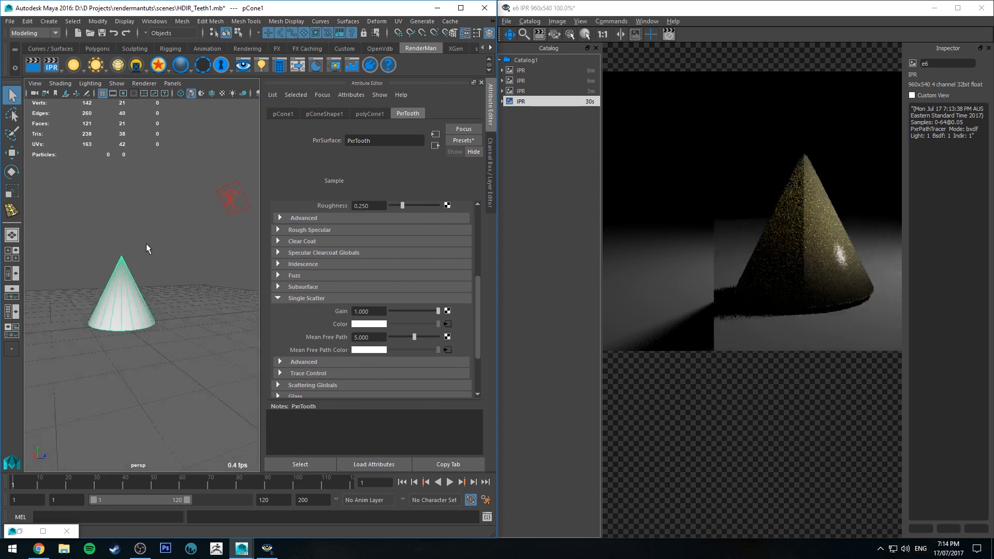
Round the cone into a tooth-like point and raise single-scatter blur to about 0.5.
left_click_drag(146, 248, 196, 250)
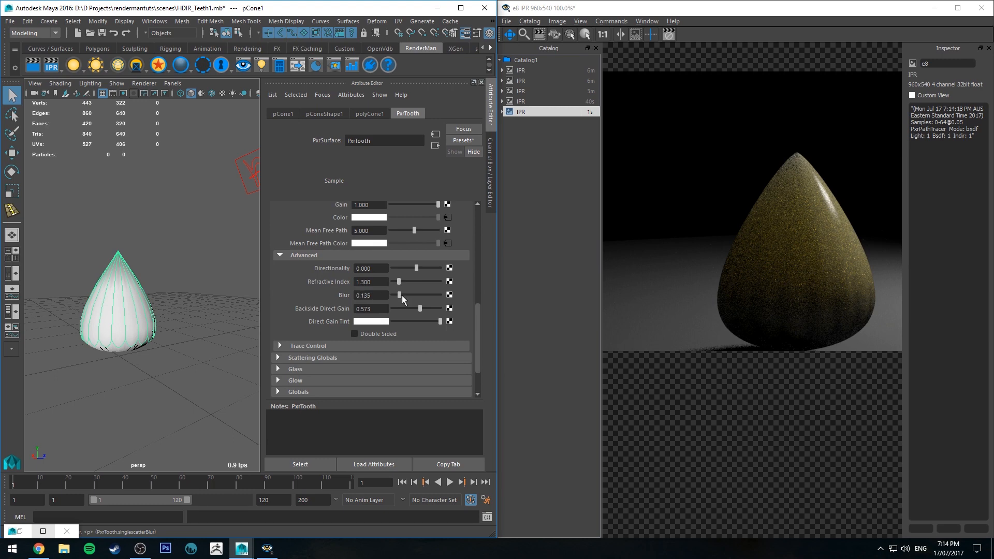
left_click_drag(400, 295, 417, 295)
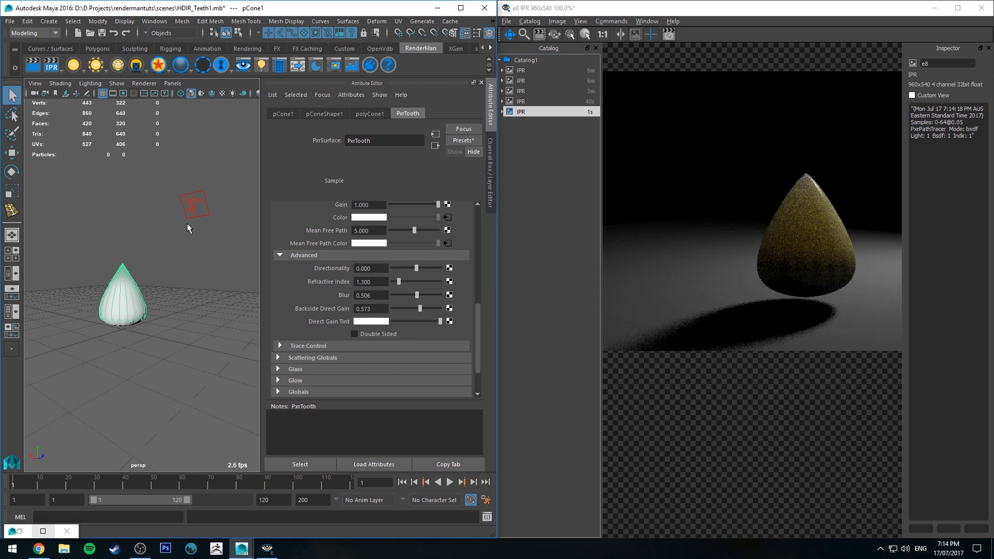
mouse_move(155, 276)
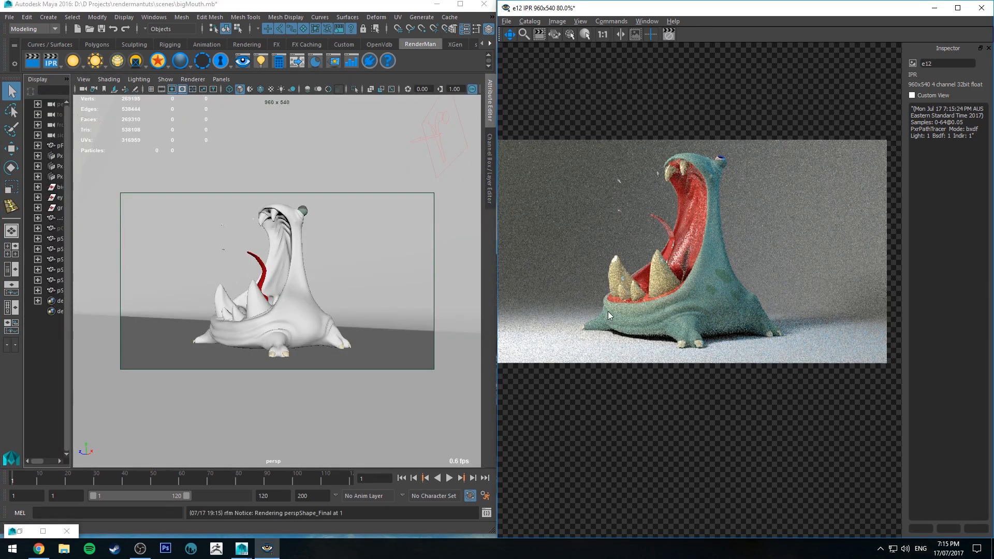
mouse_move(682, 252)
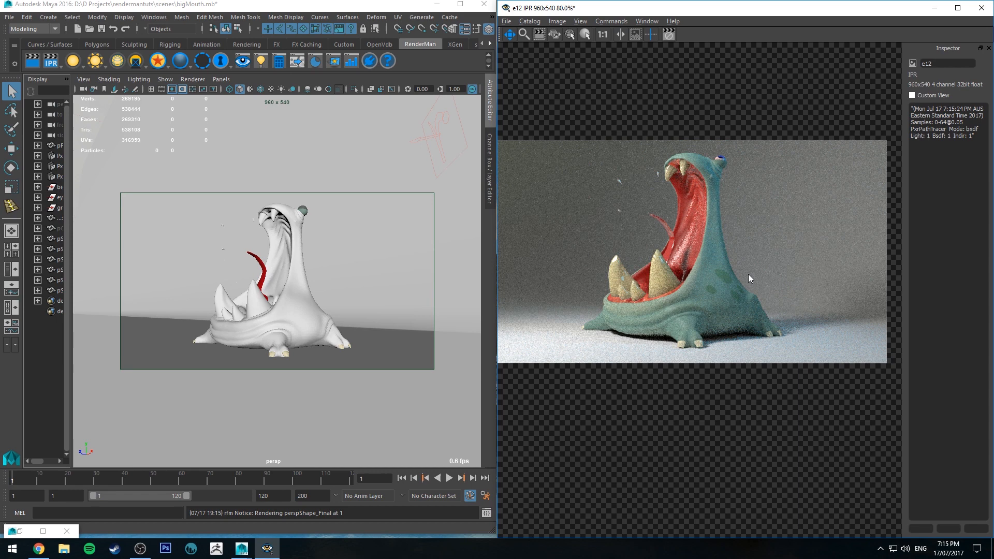
mouse_move(720, 187)
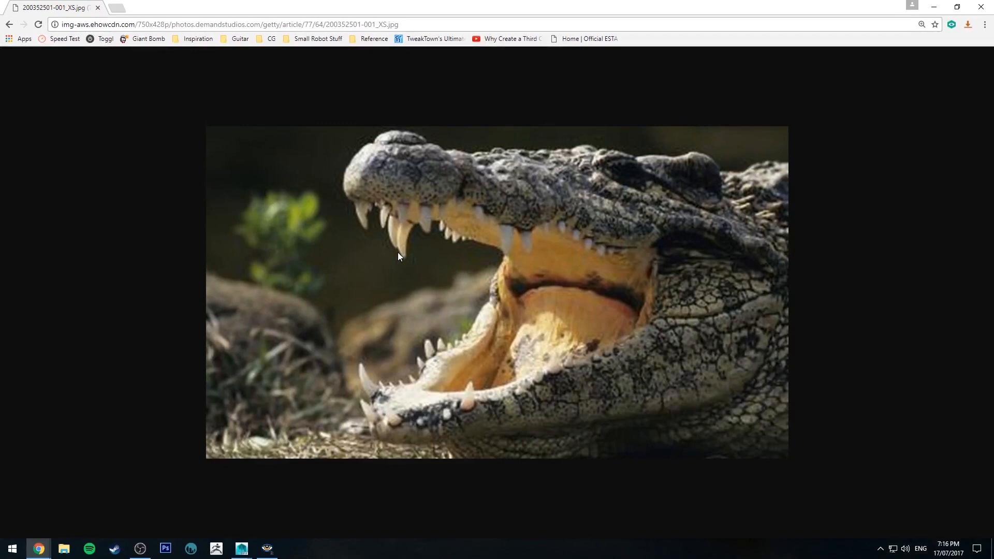
mouse_move(392, 251)
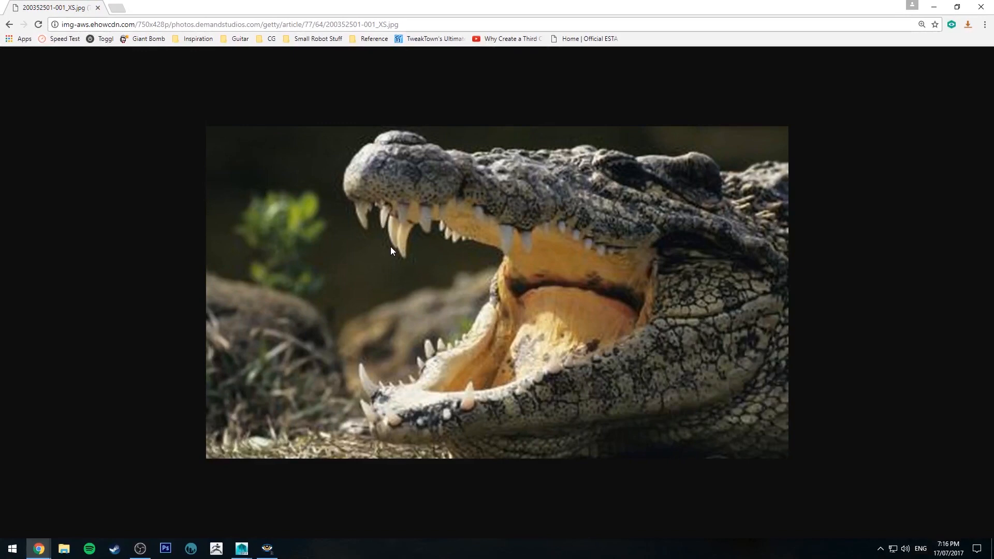
mouse_move(406, 240)
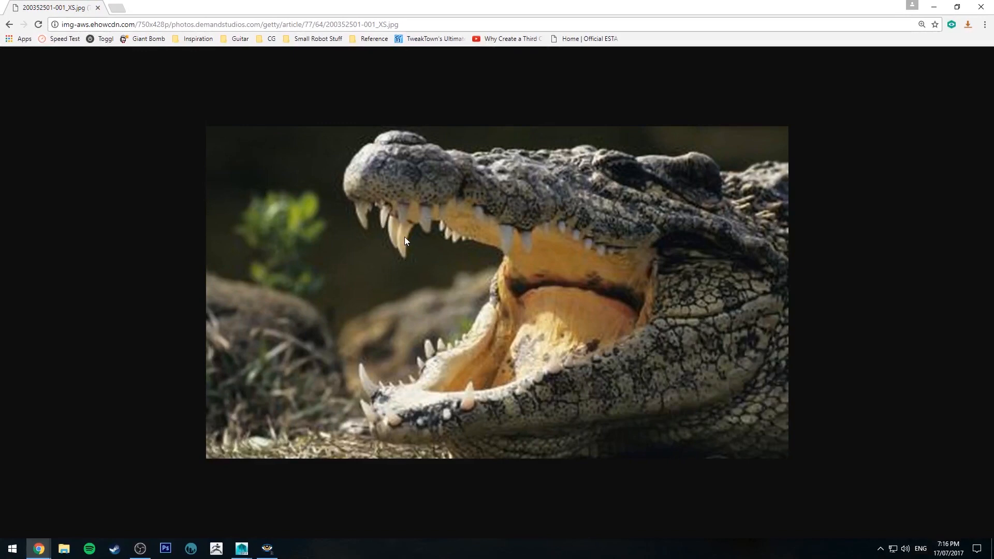
mouse_move(399, 238)
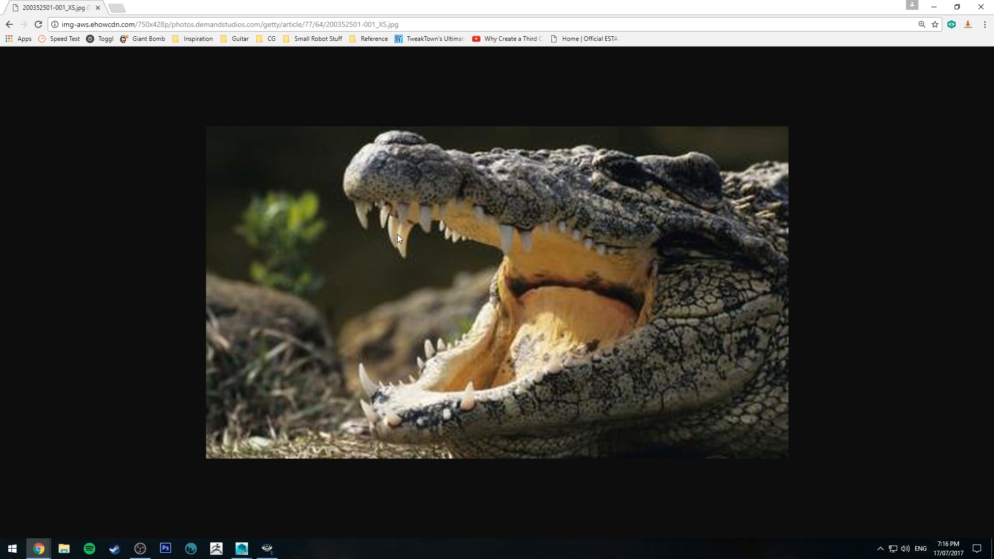
mouse_move(409, 231)
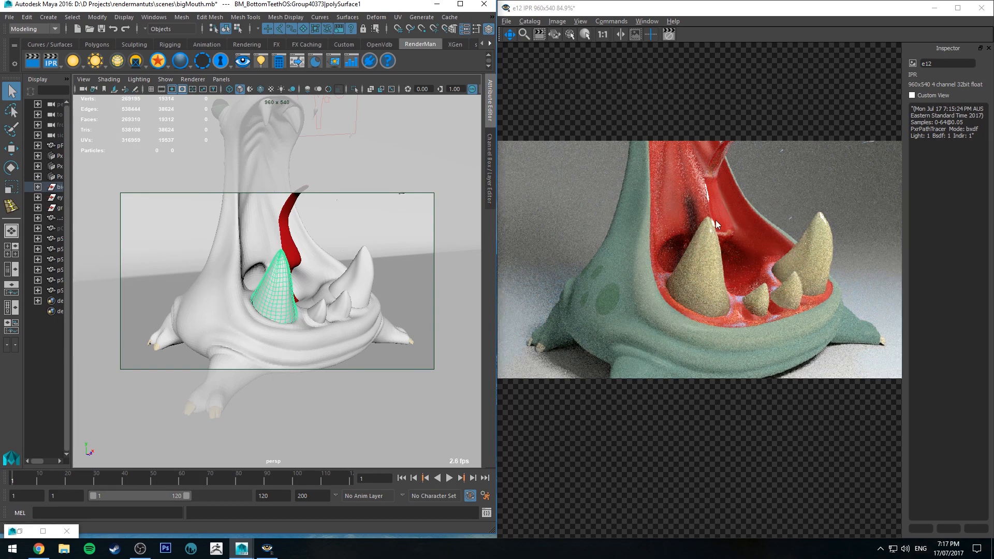
mouse_move(706, 252)
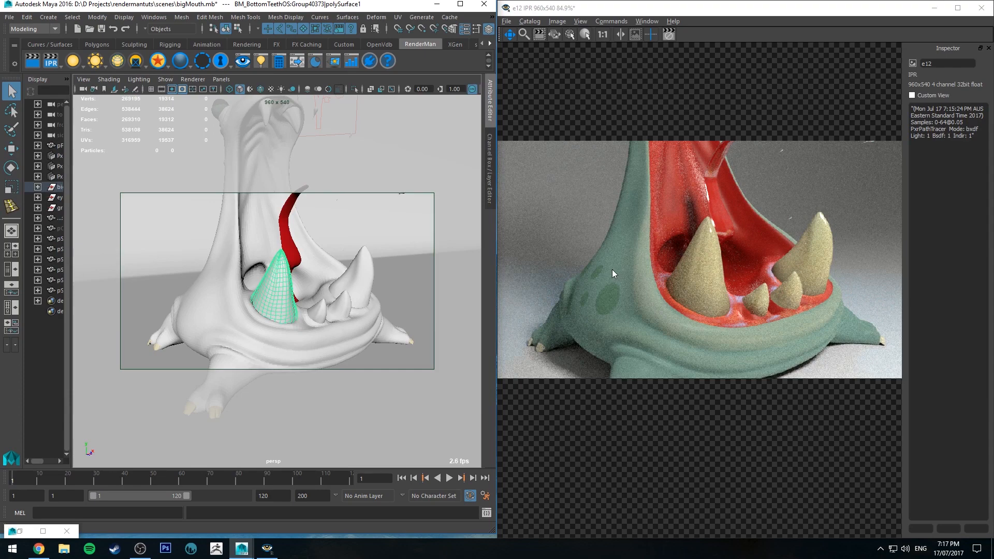
mouse_move(592, 311)
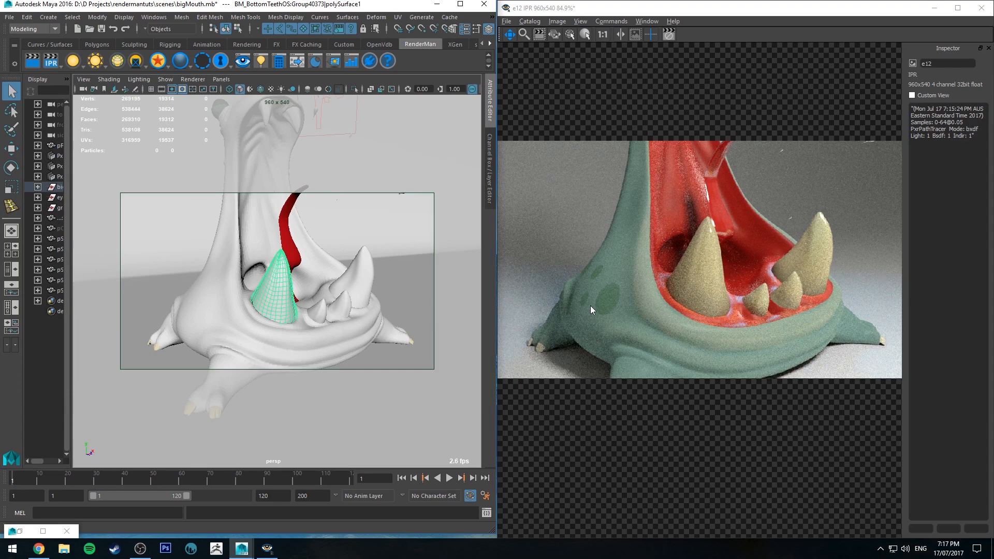
mouse_move(329, 211)
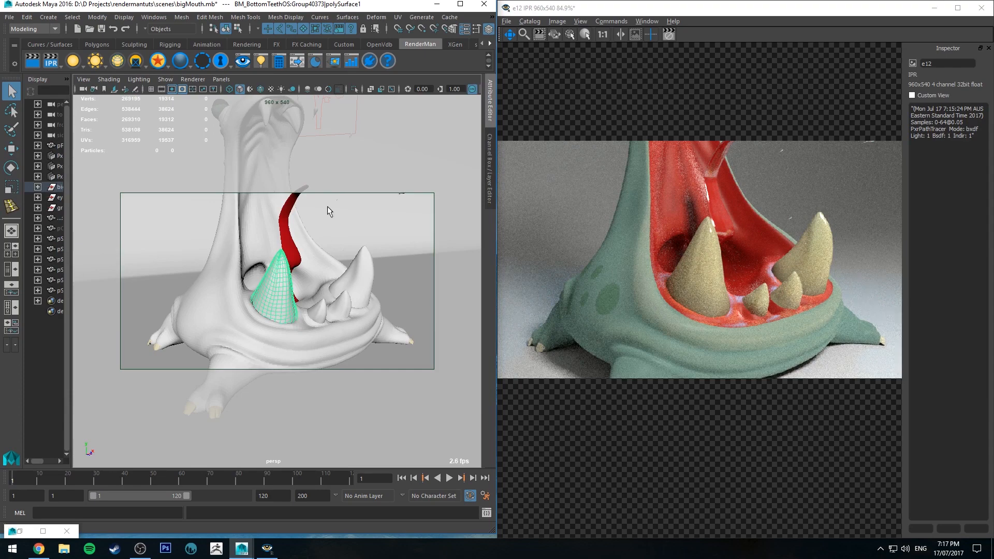